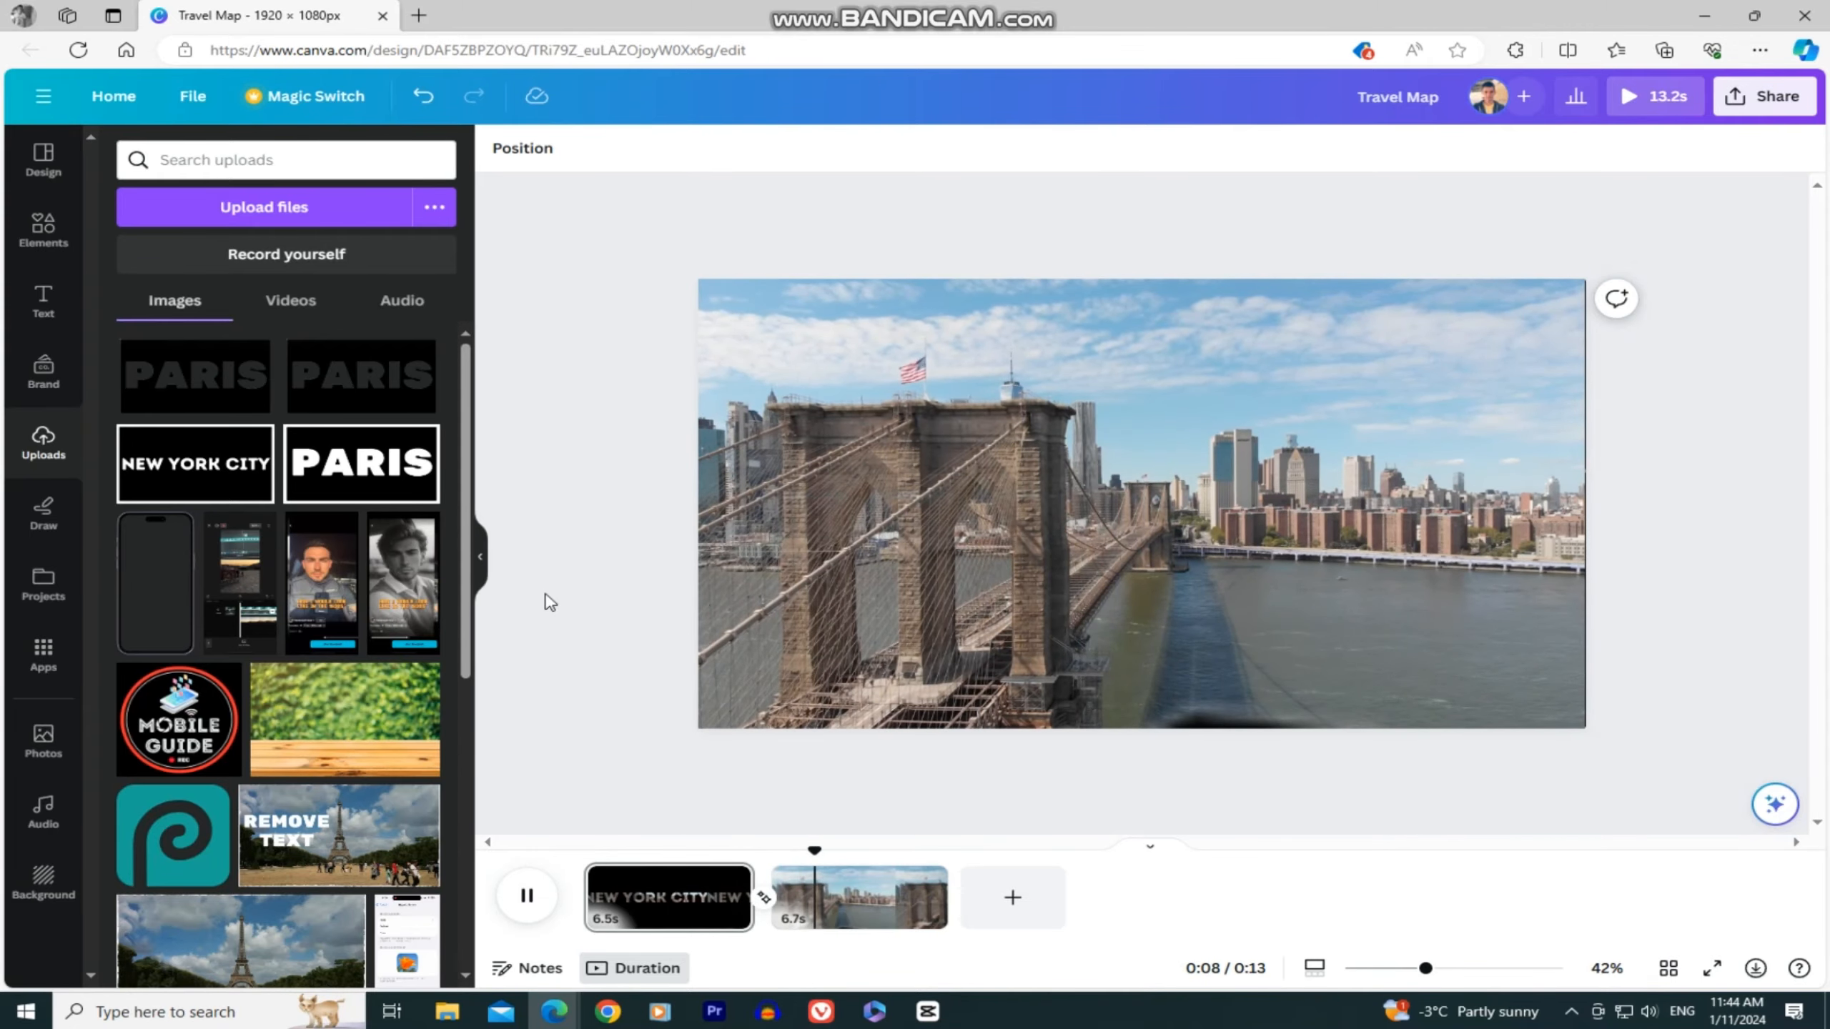
- Start a new blank video design from the Canva menu
click(43, 233)
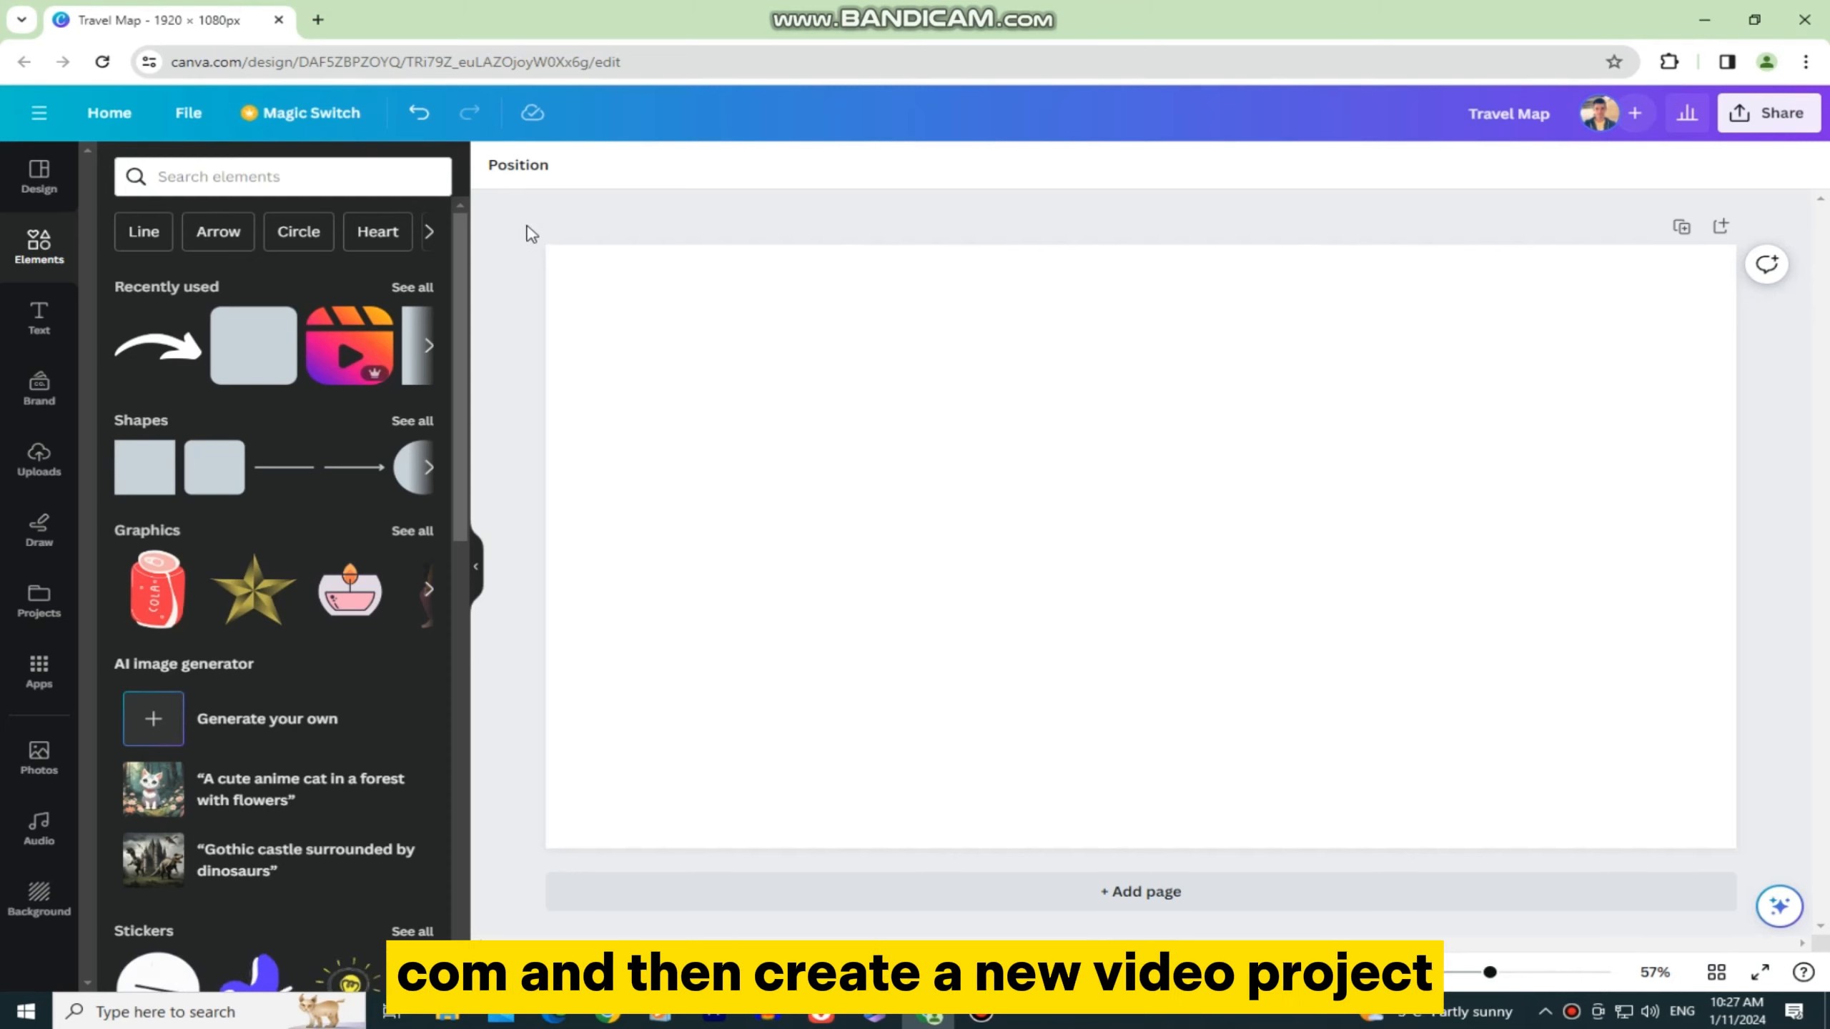
- Add a black square at the top-left and stretch it to nearly fill the page with a thin margin
click(143, 468)
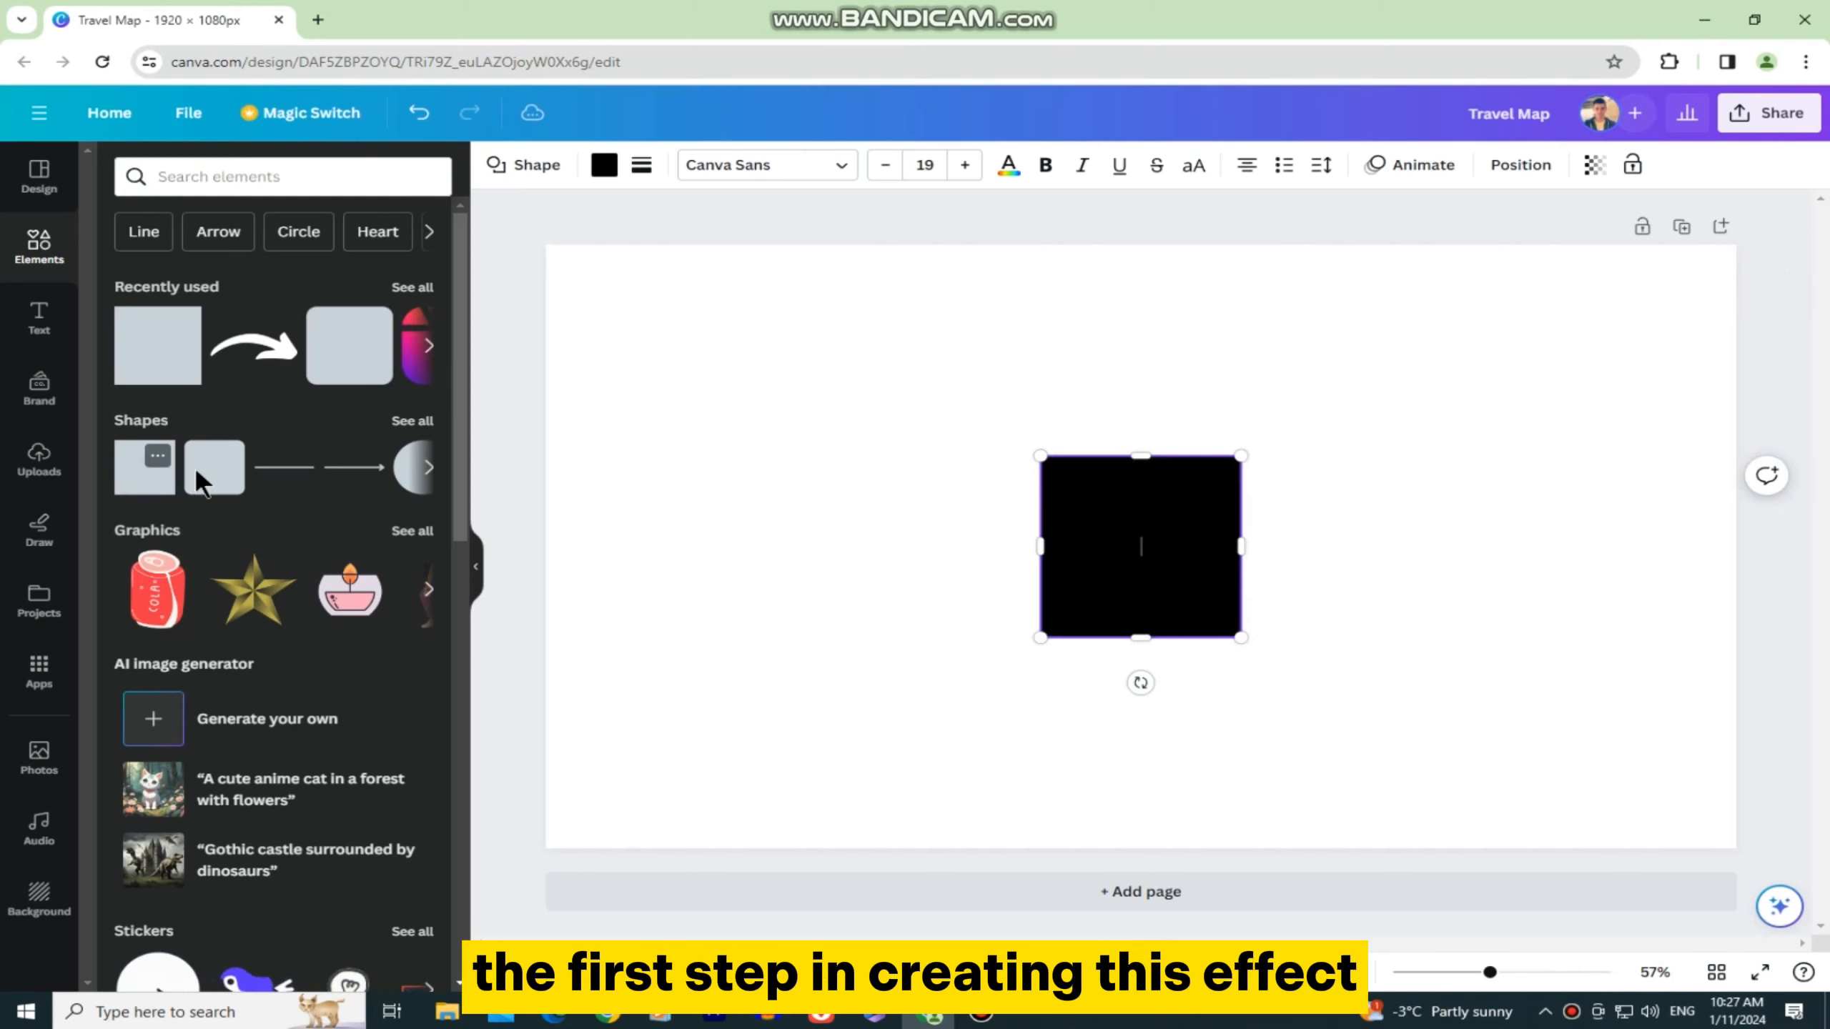
drag(1141, 545, 703, 415)
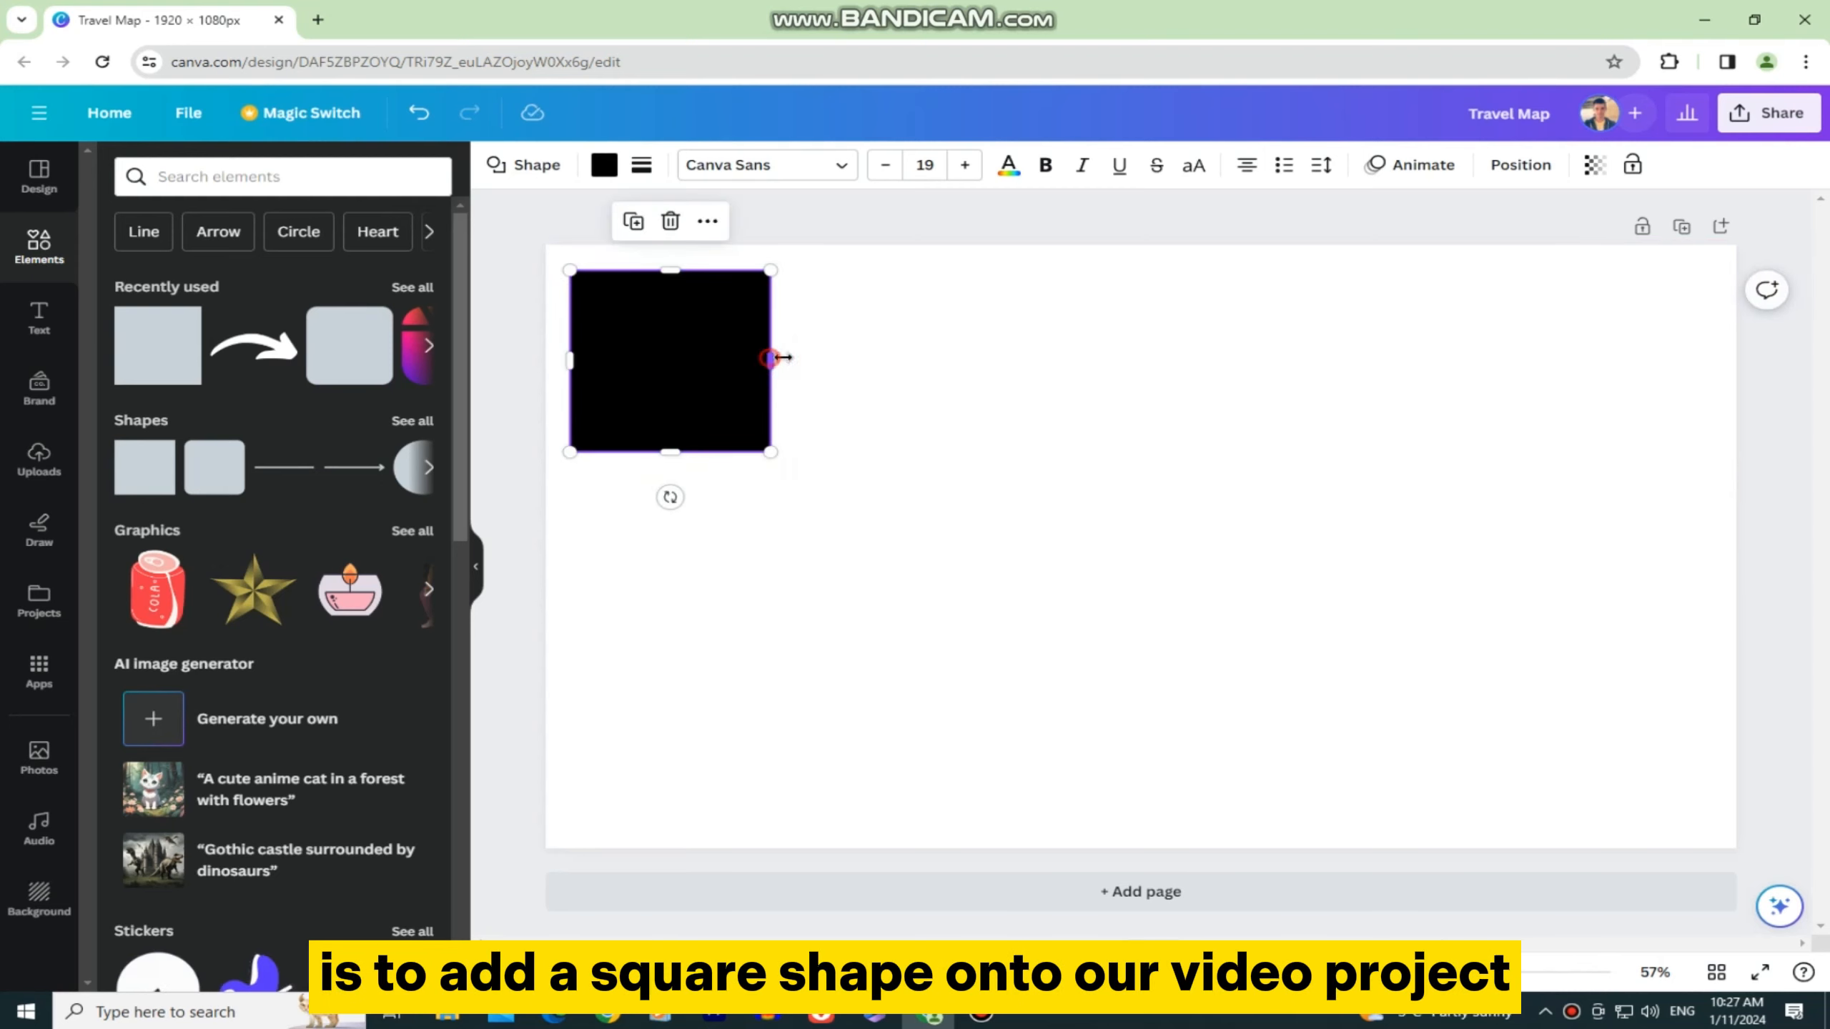
drag(769, 359, 1704, 393)
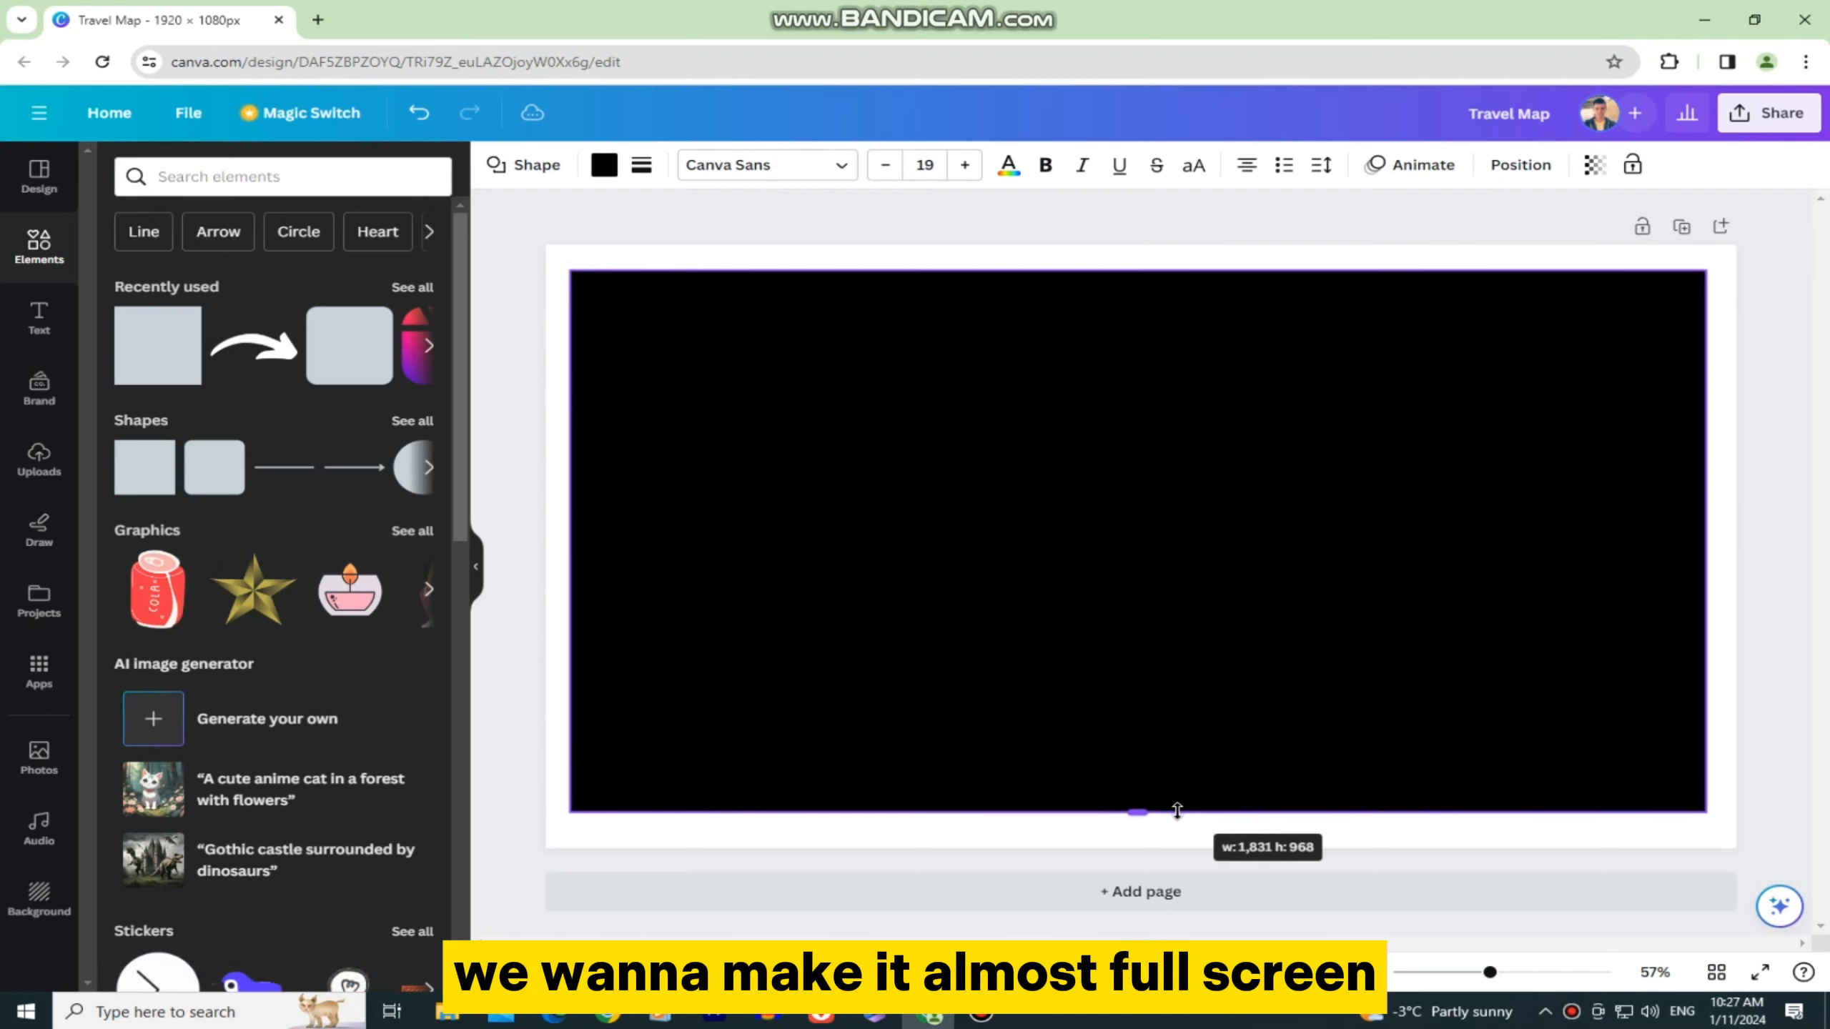
drag(1135, 810, 1135, 829)
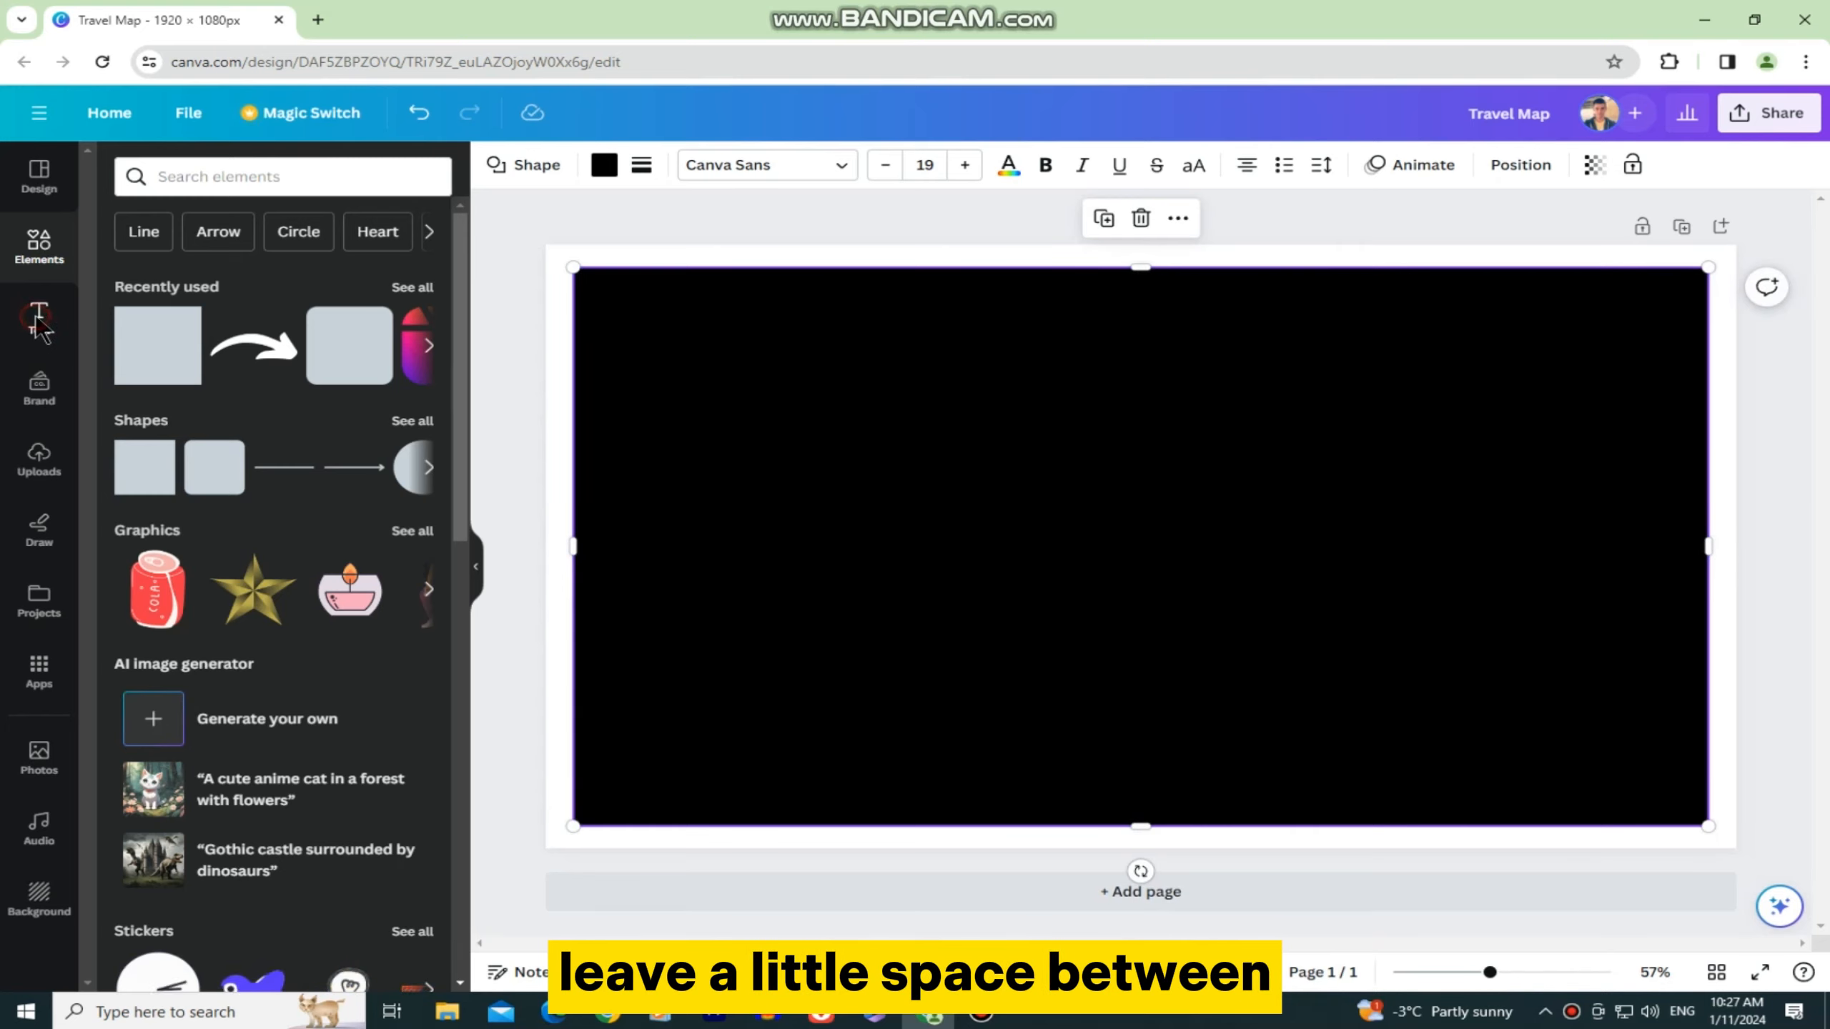
- Add a white heading reading PARIS in a heavy rounded font centered over the black rectangle
click(38, 319)
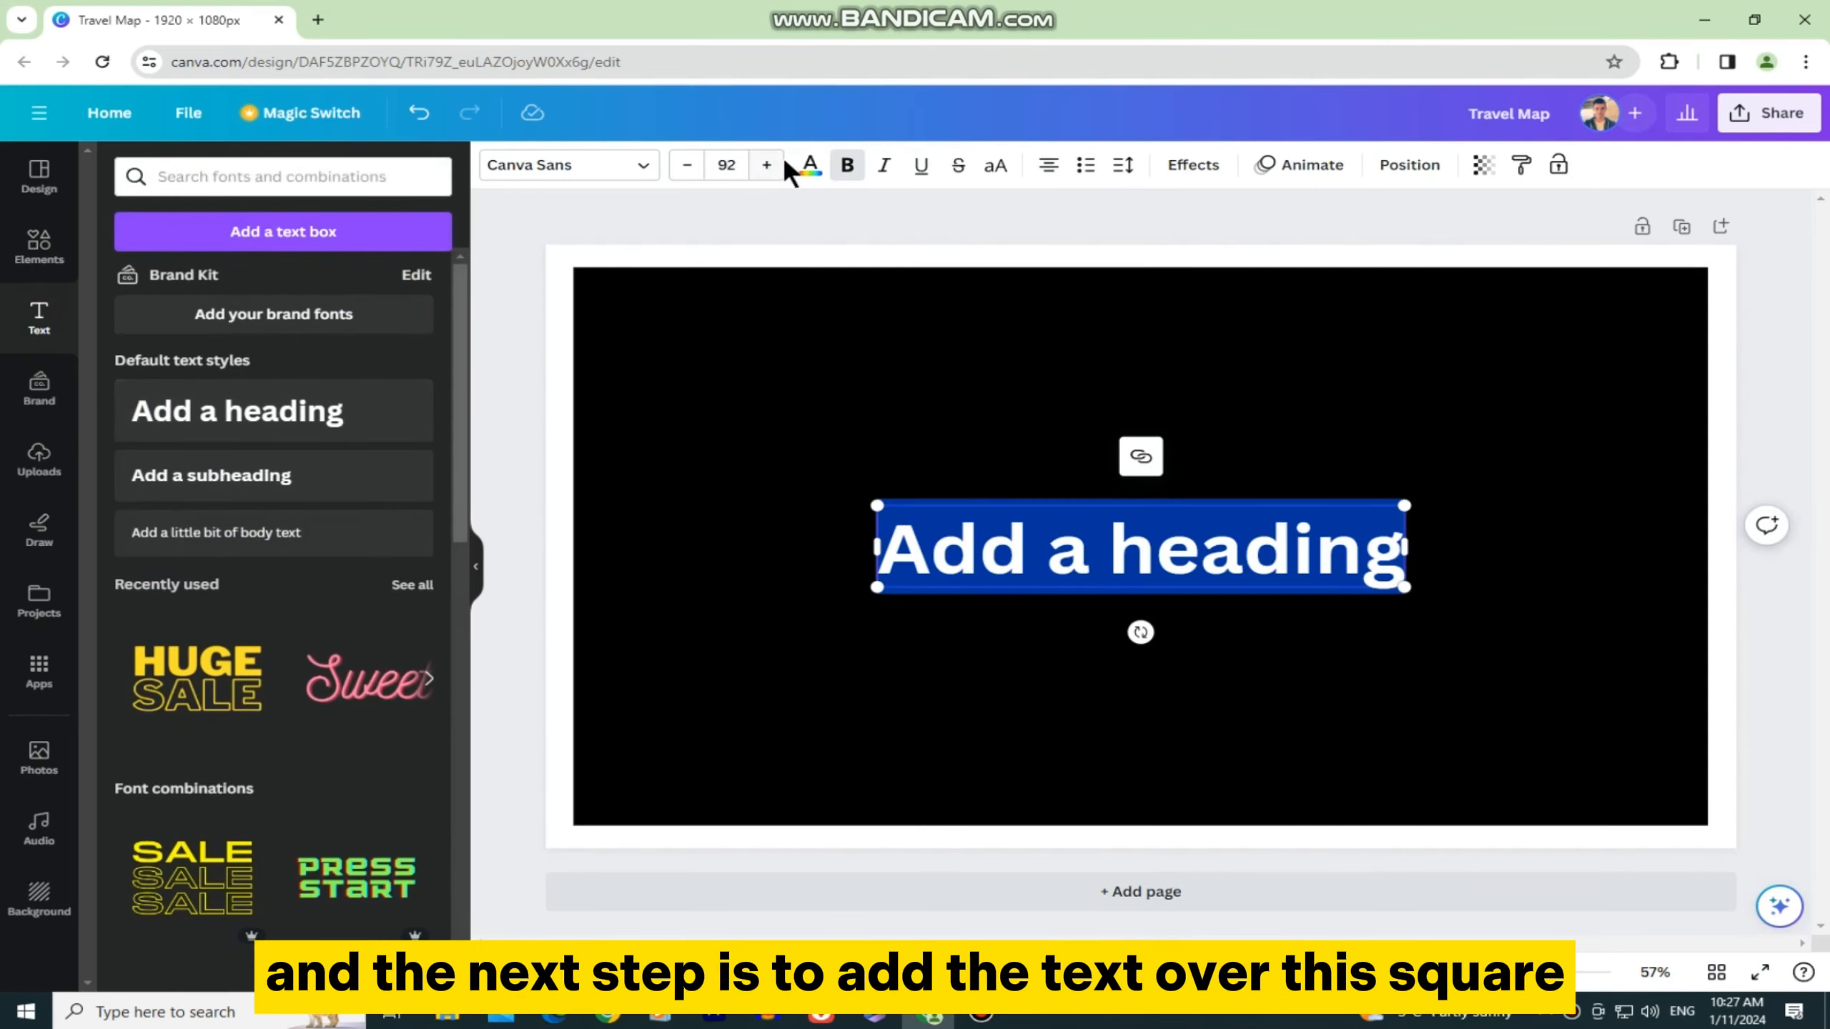
click(809, 165)
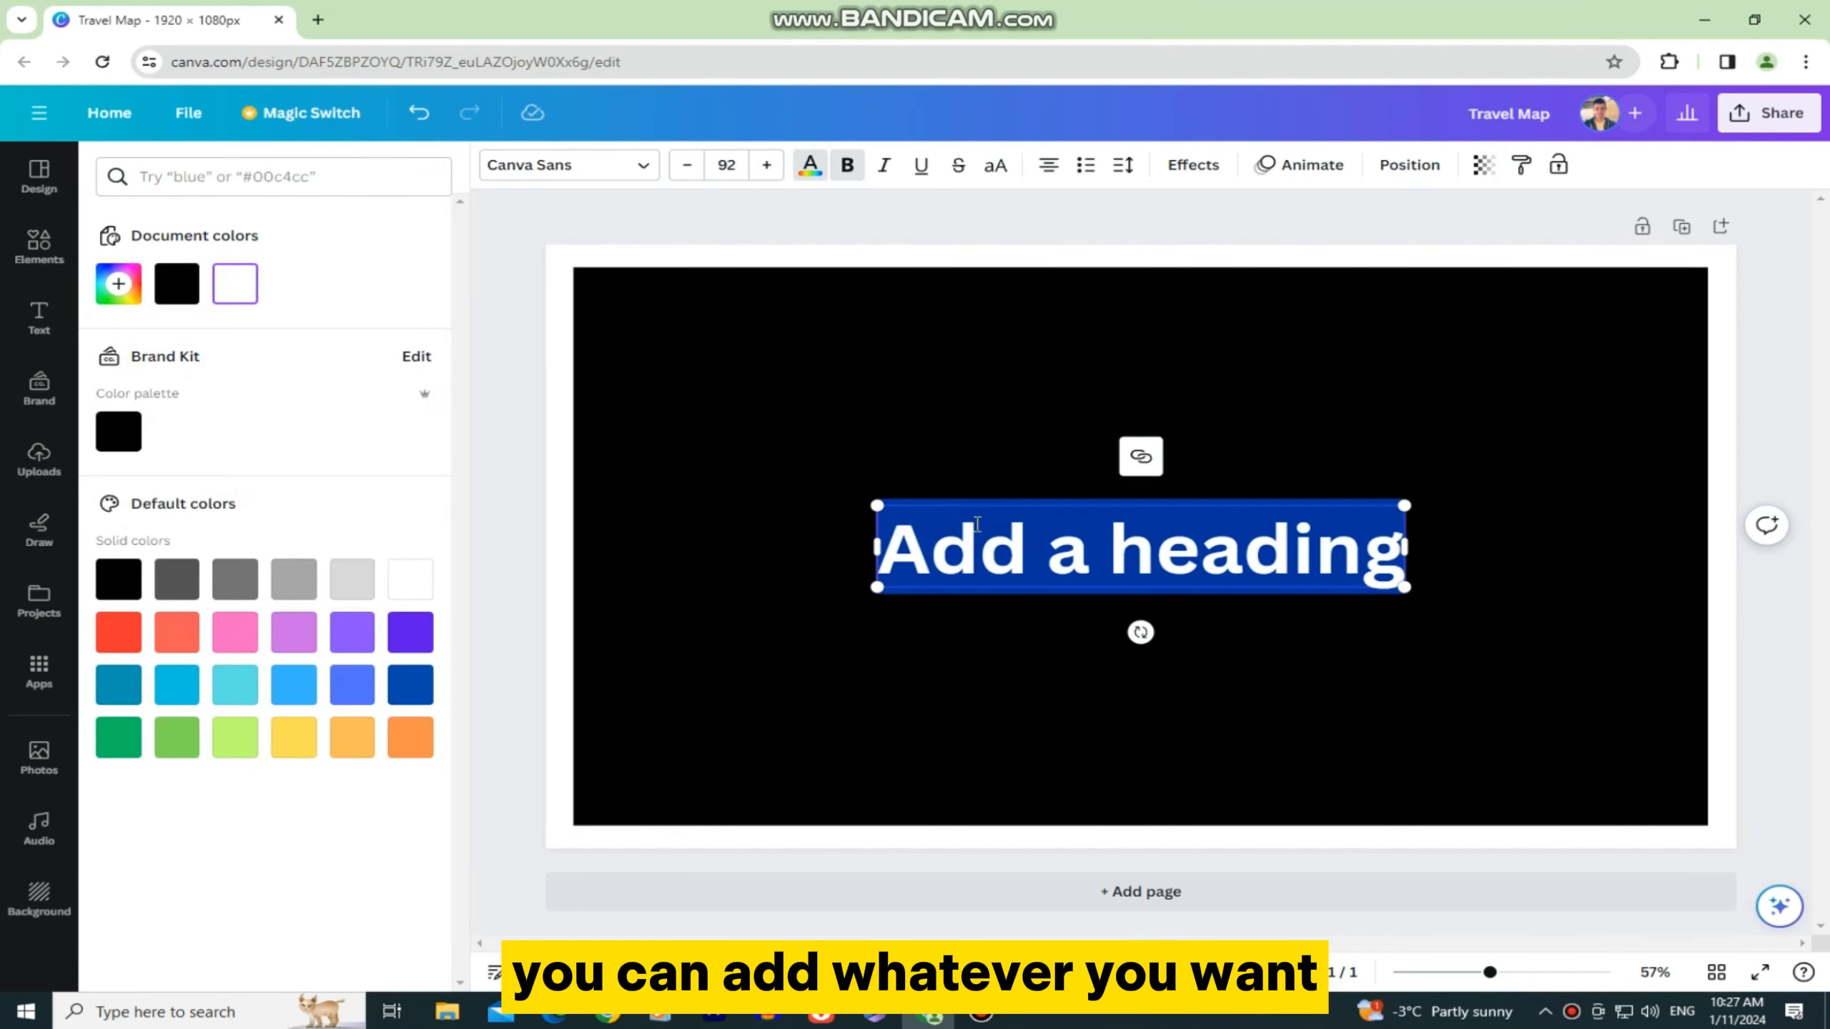
text(PARIS)
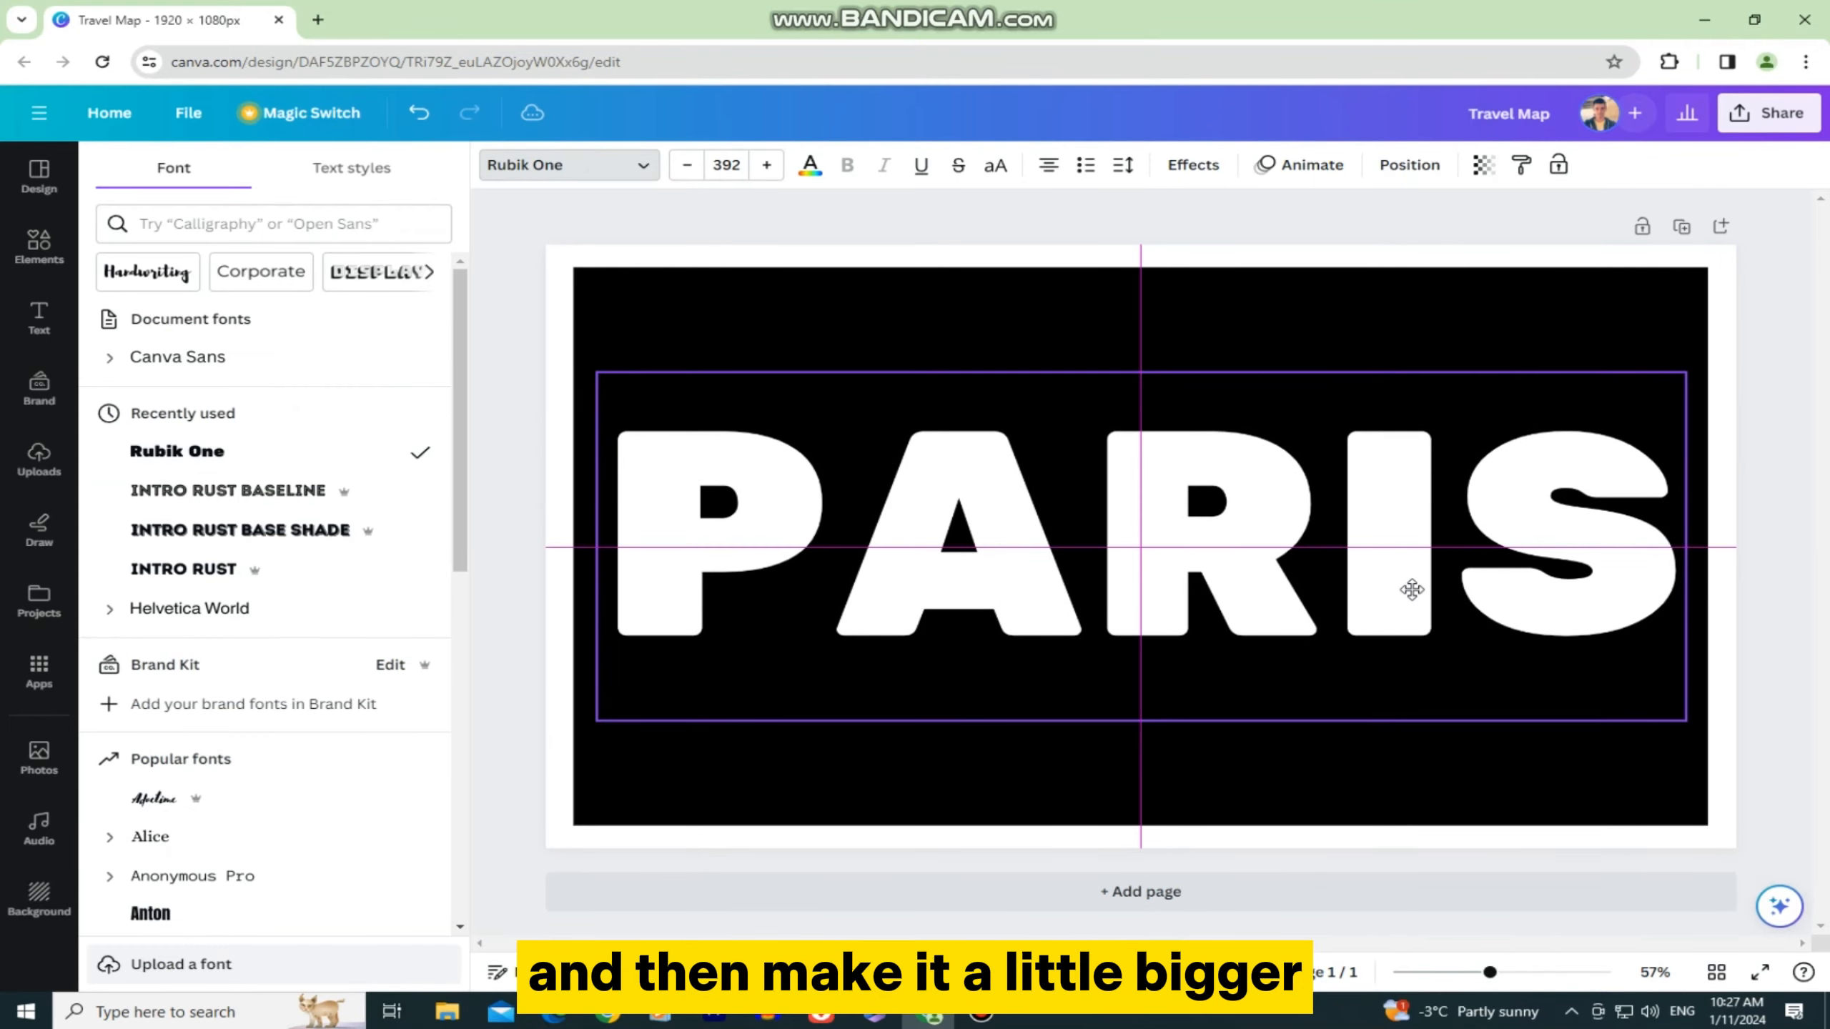
click(1132, 549)
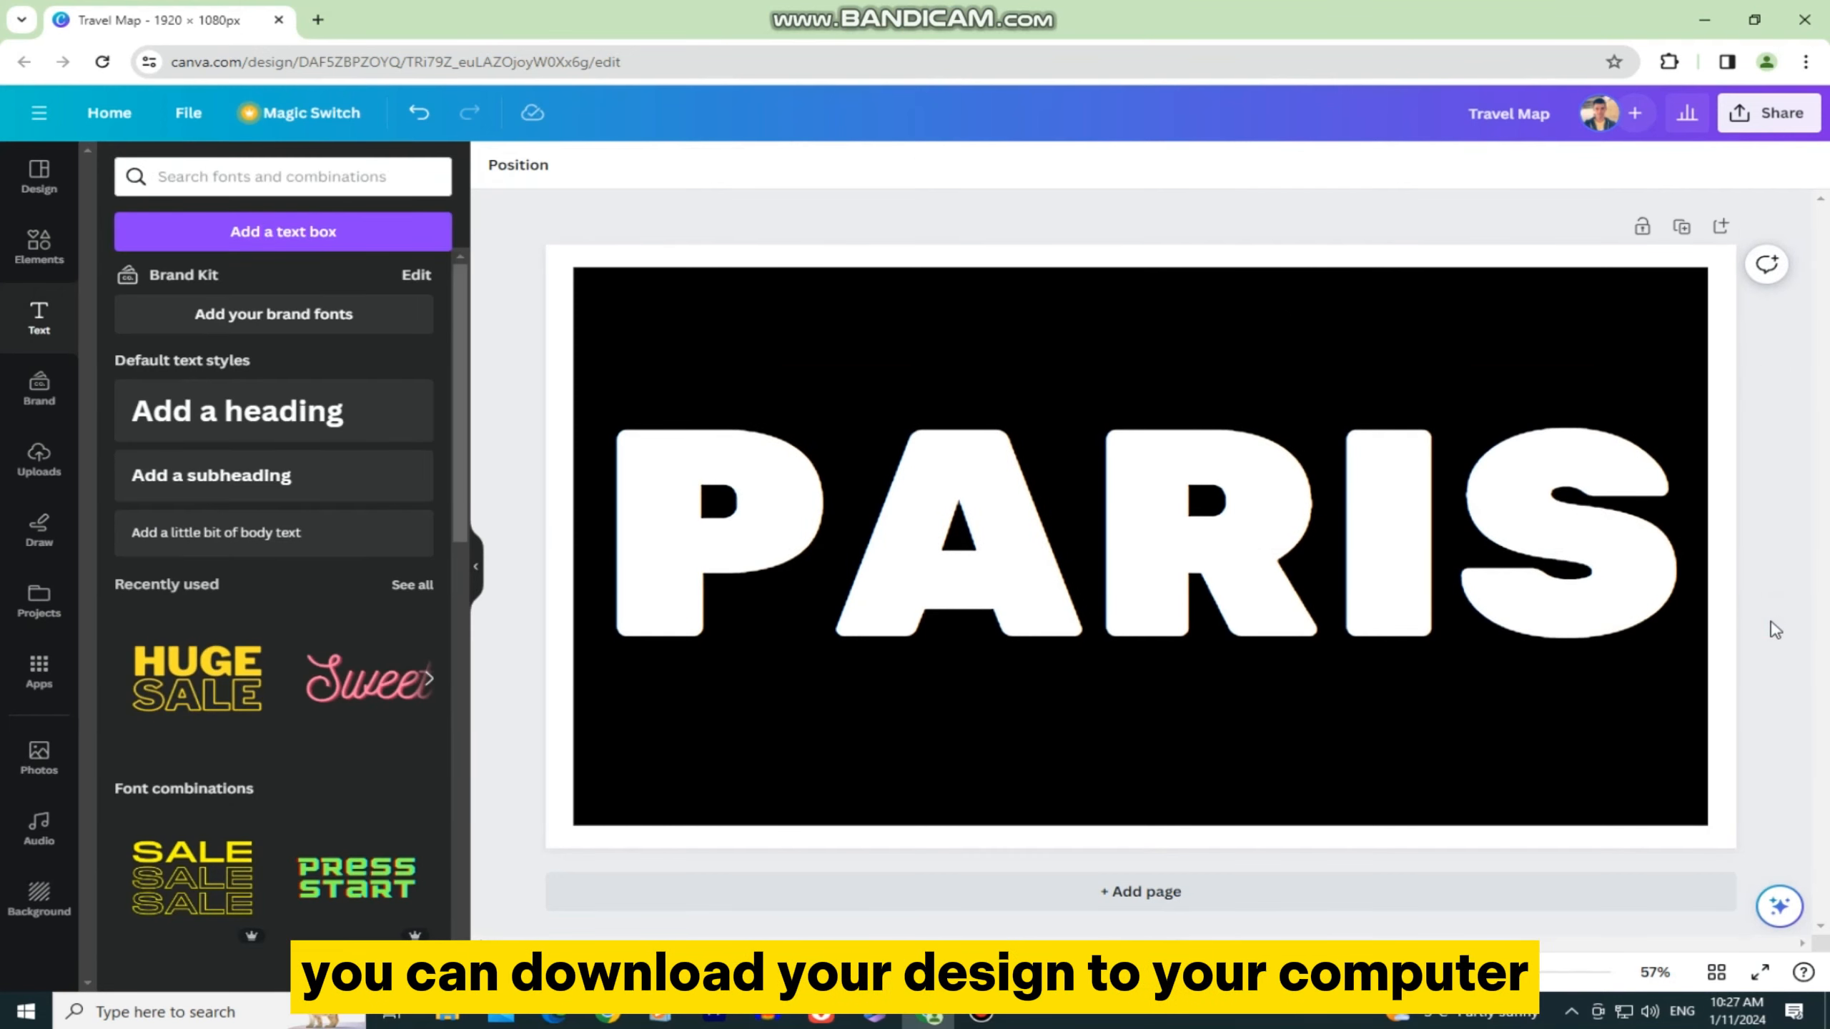
- Download the PARIS design as a PNG at 3x export size
click(1768, 113)
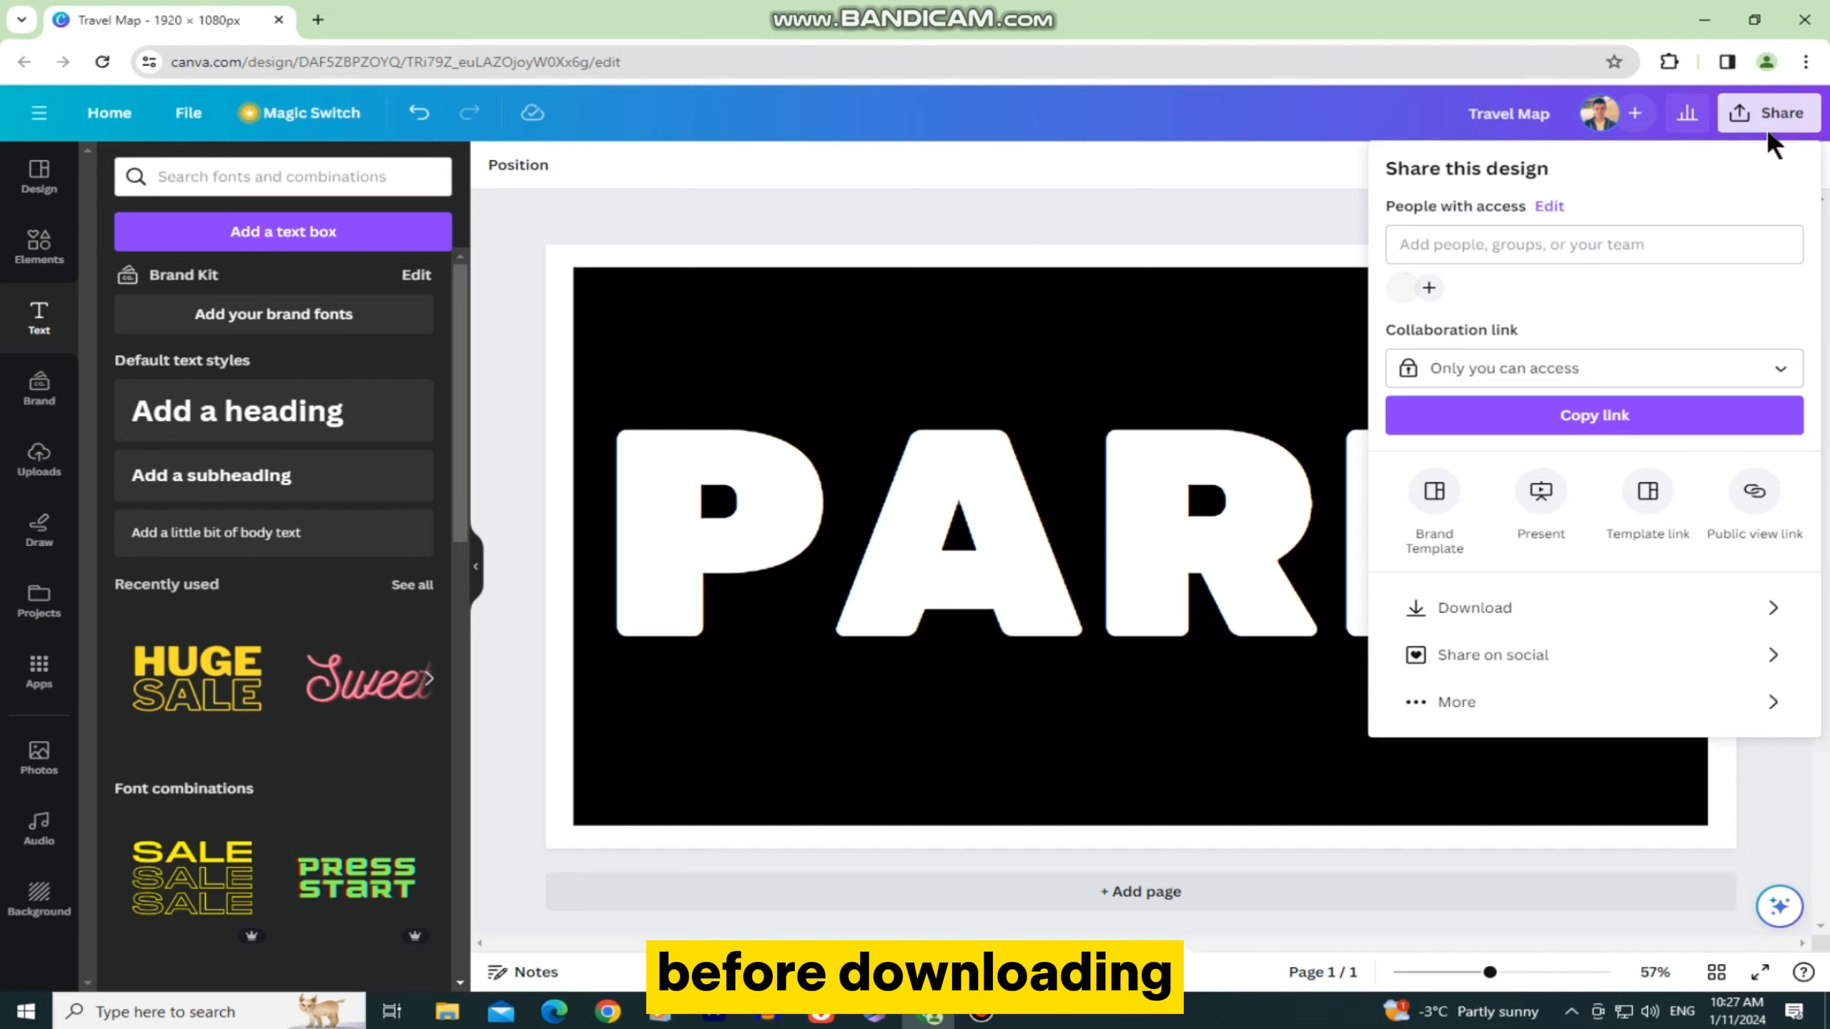
click(1476, 606)
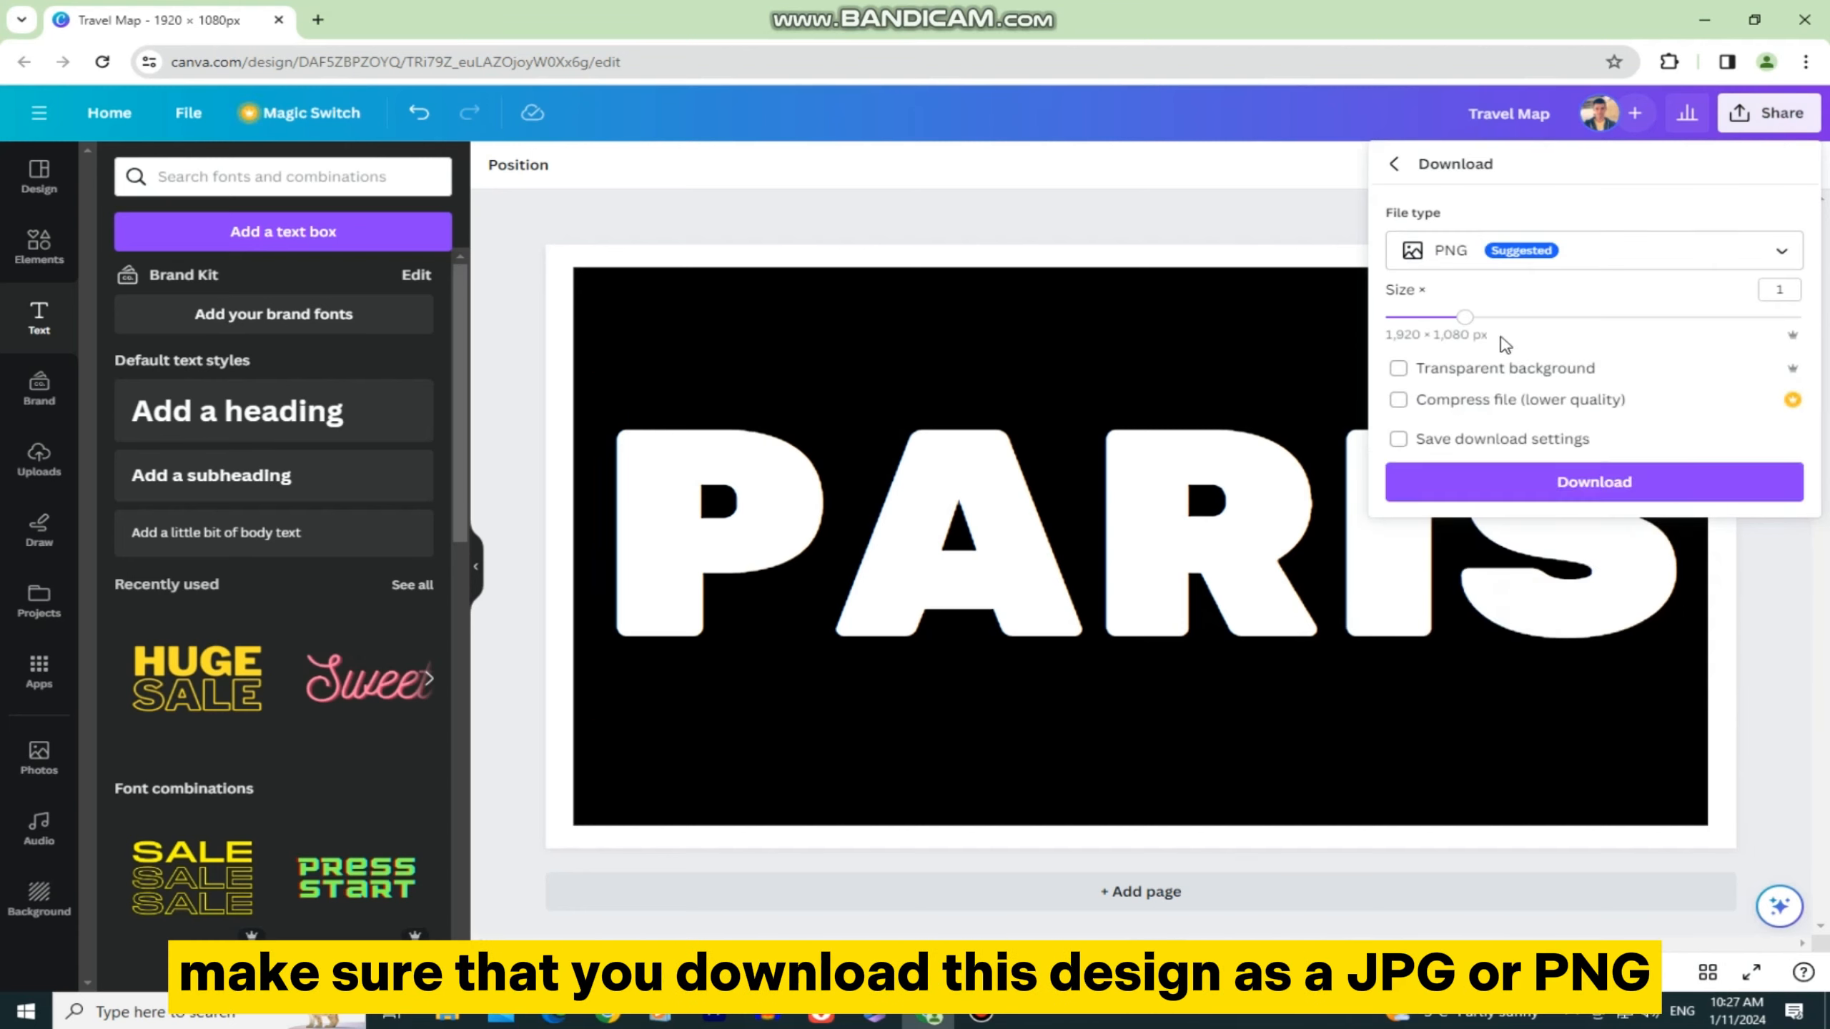
drag(1465, 315, 1782, 316)
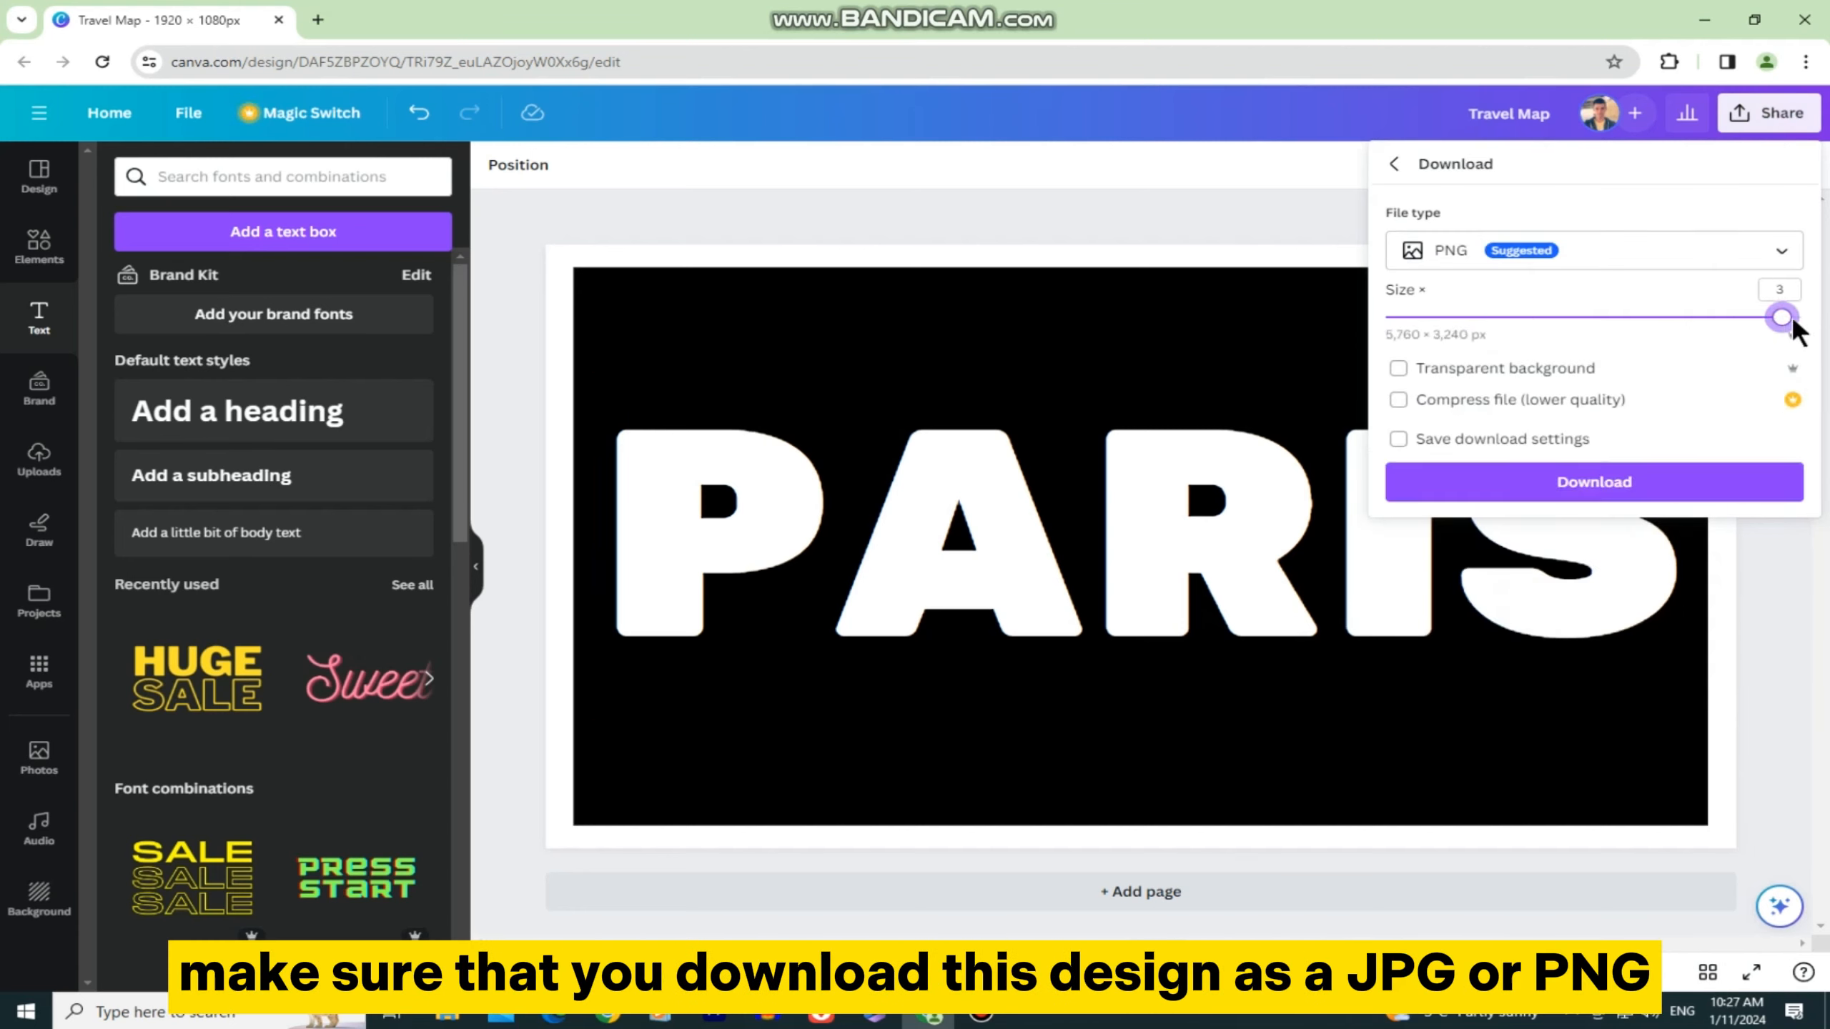
click(1591, 481)
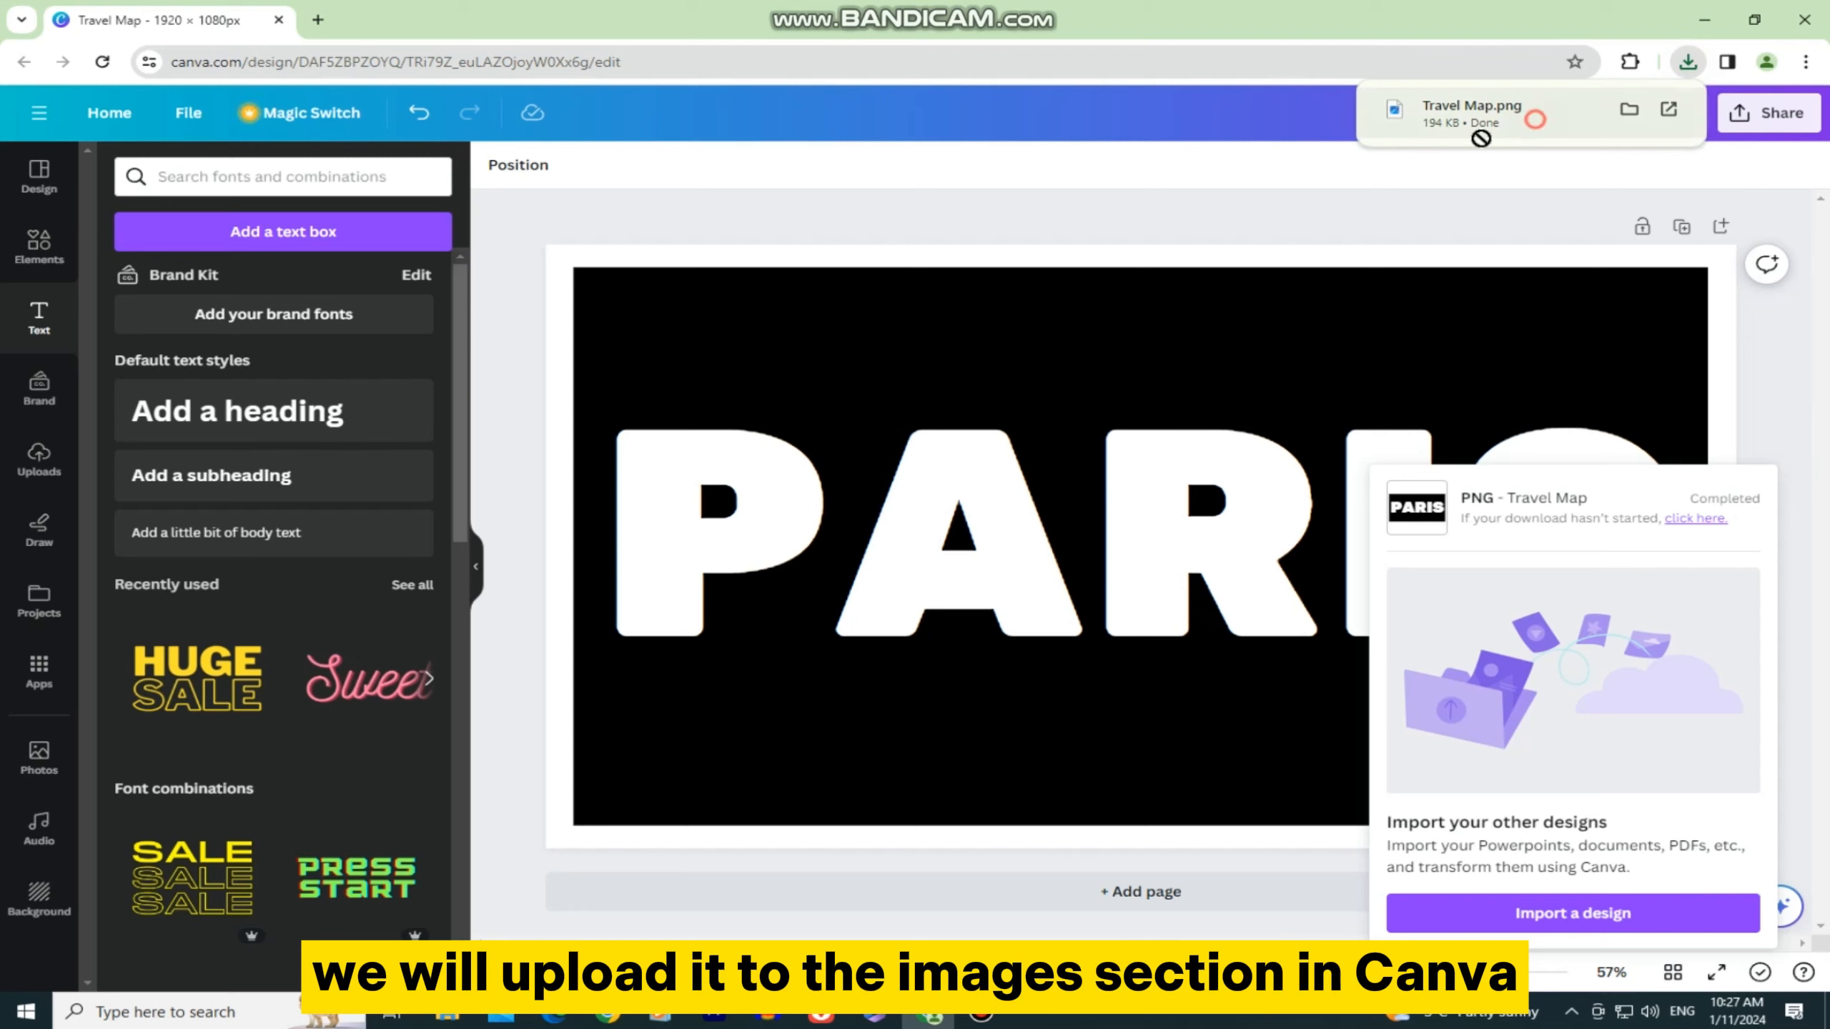
- Show the uploaded images in the Uploads panel
click(39, 459)
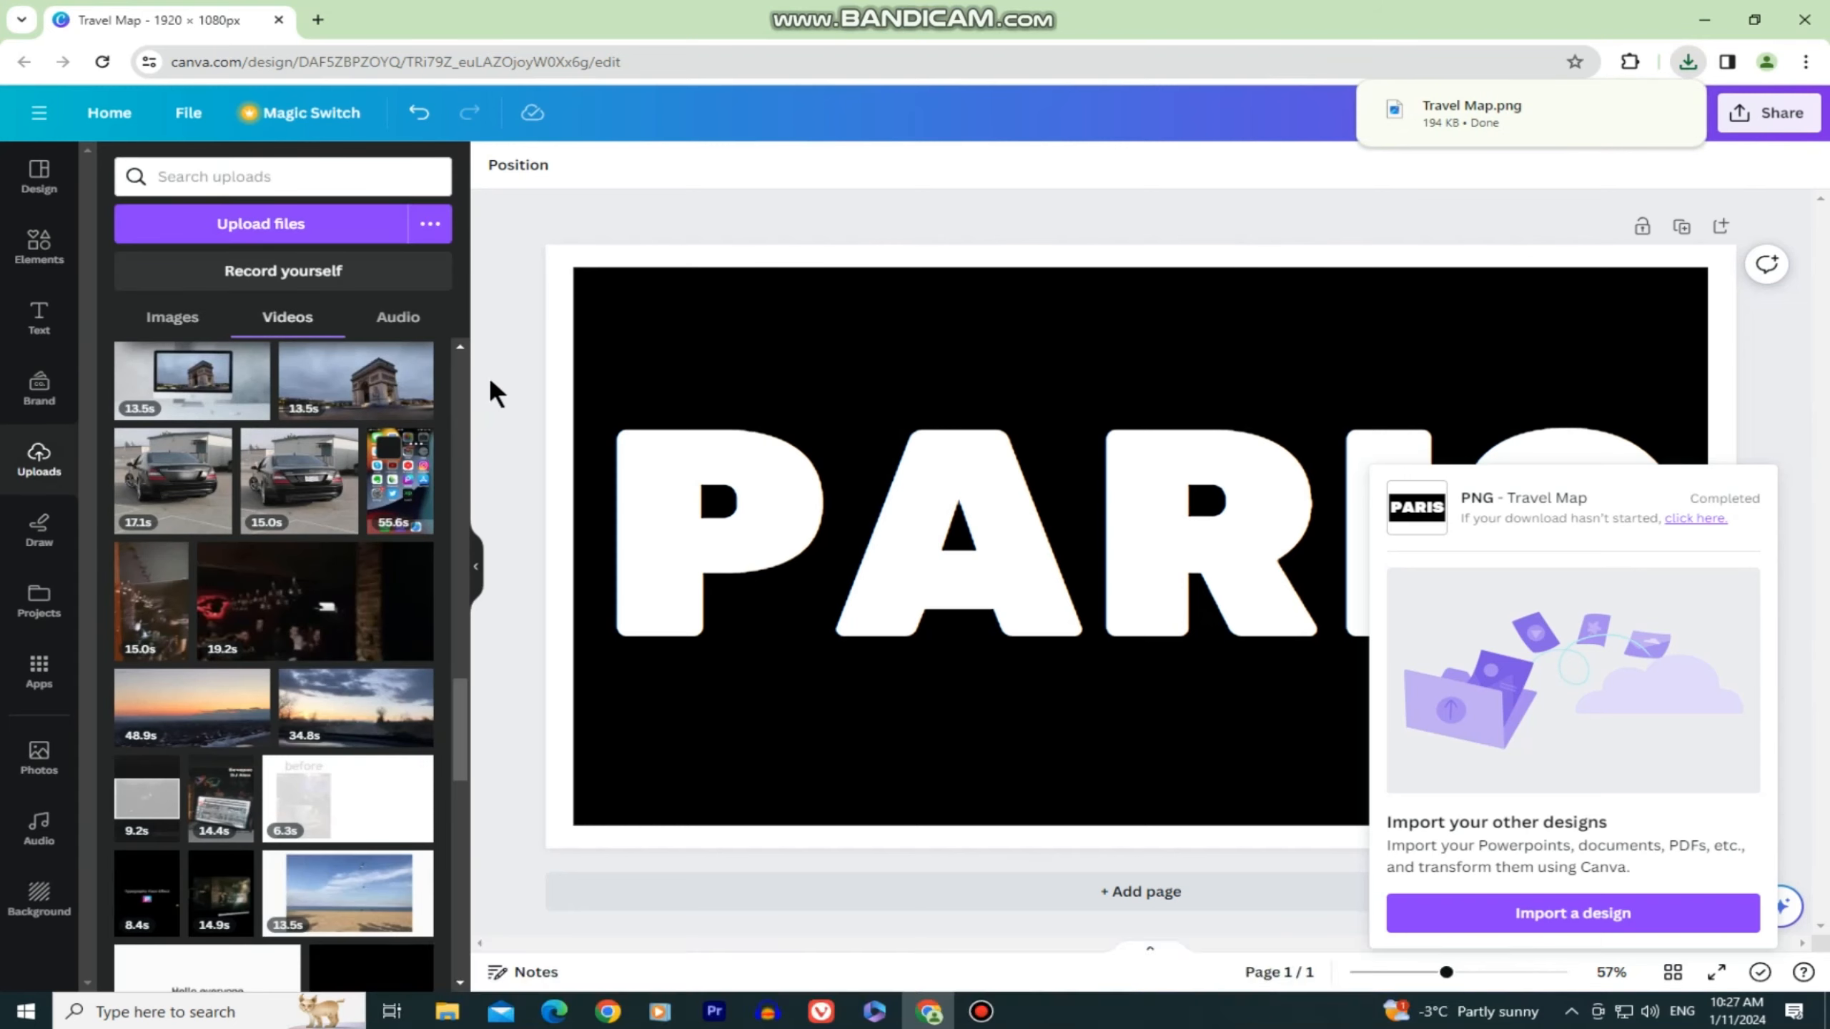
click(171, 316)
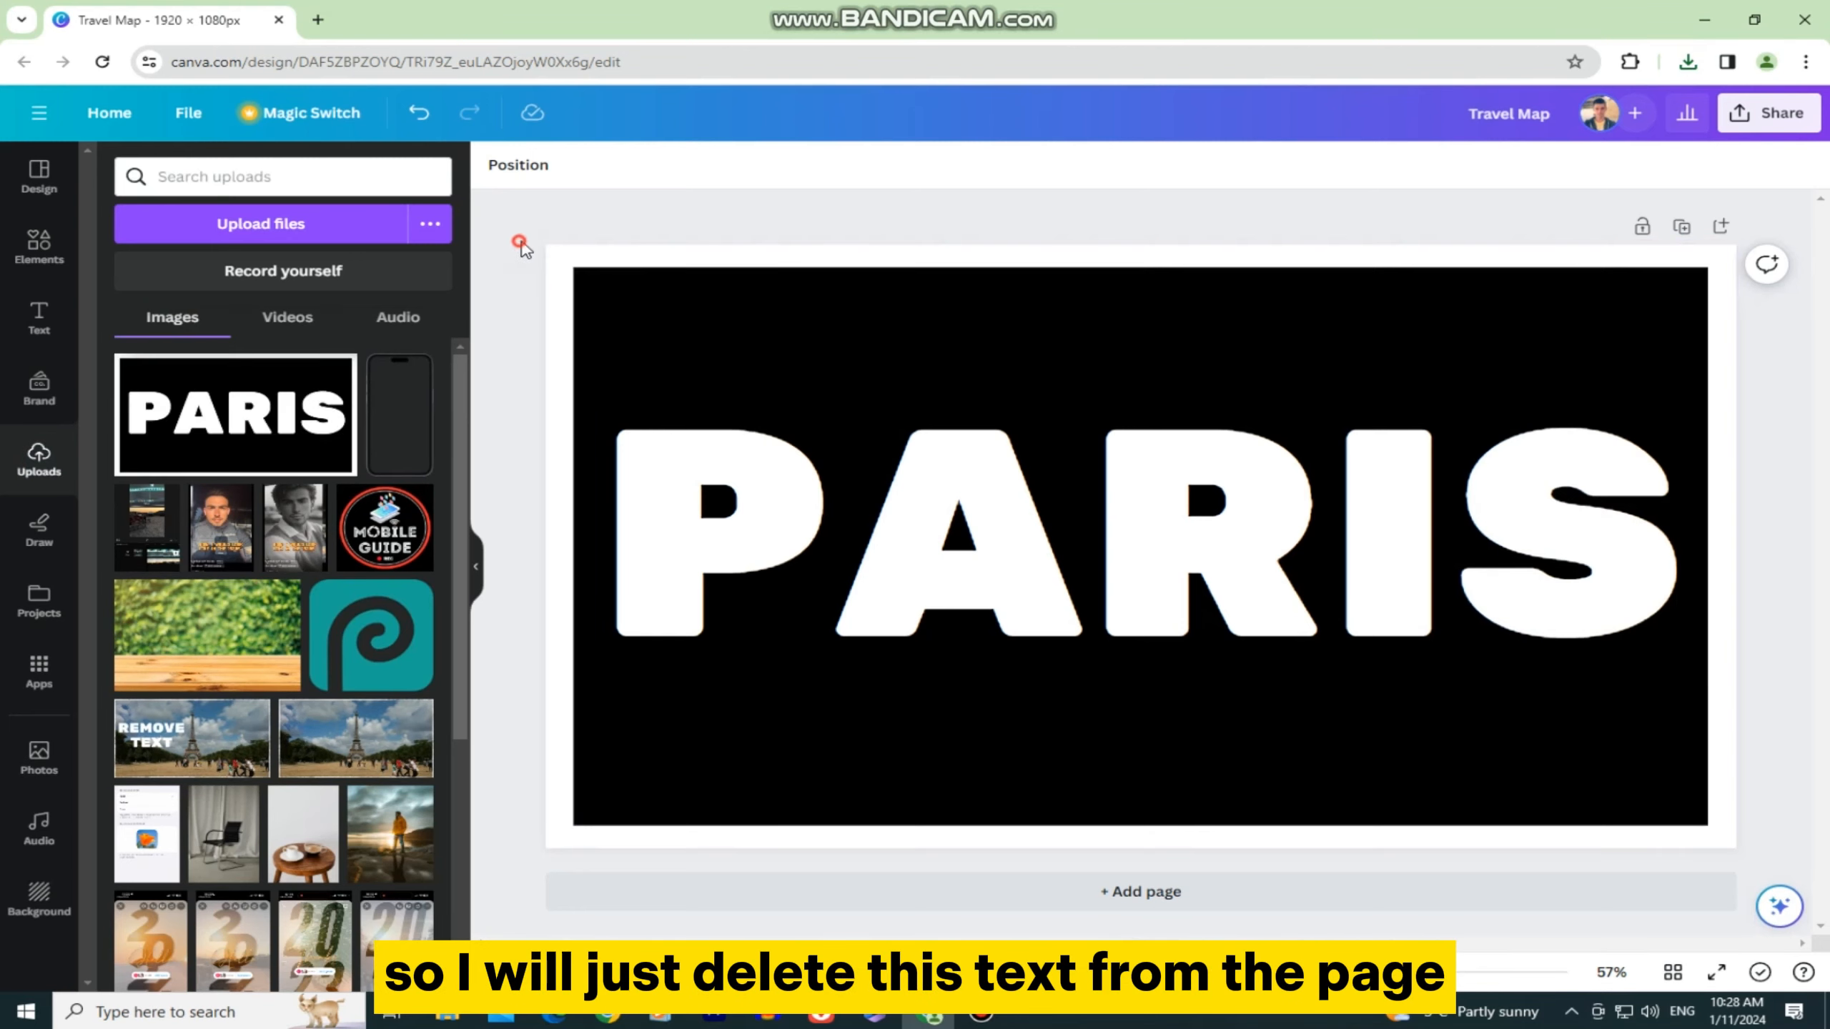
- Delete the PARIS elements and set the uploaded Arc de Triomphe video as the page background
key(Delete)
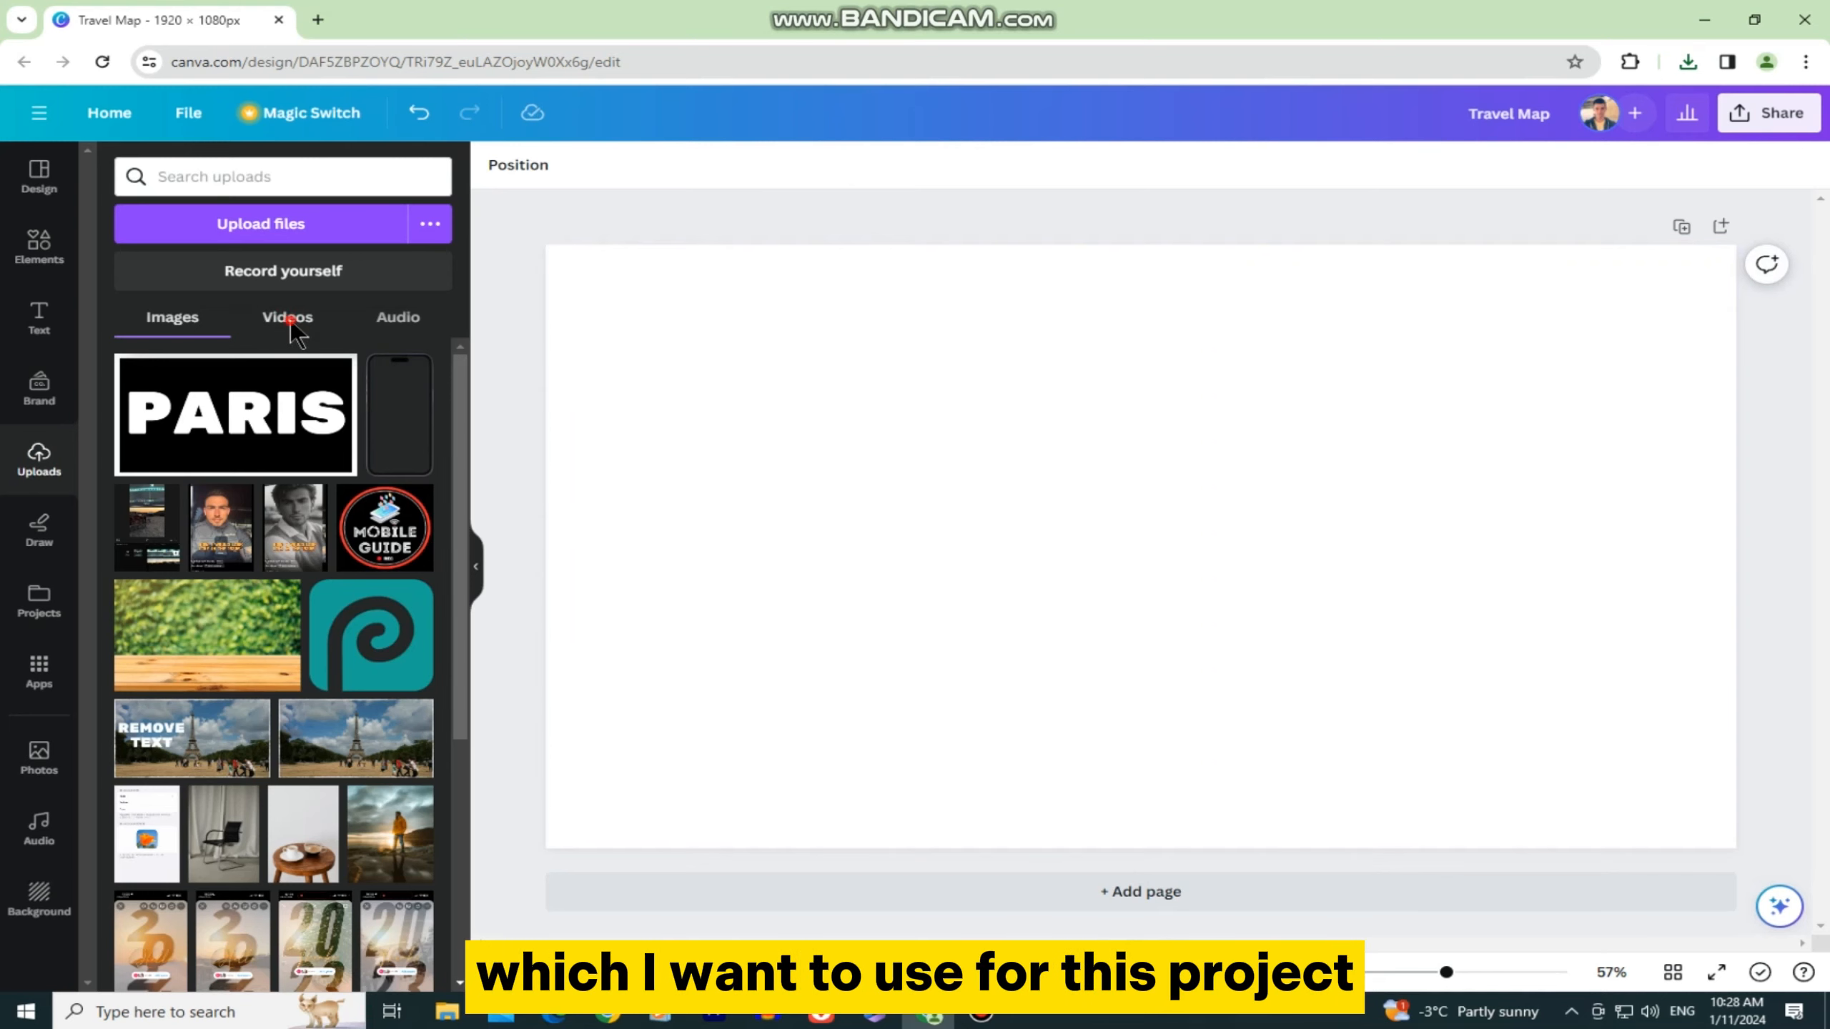
click(286, 316)
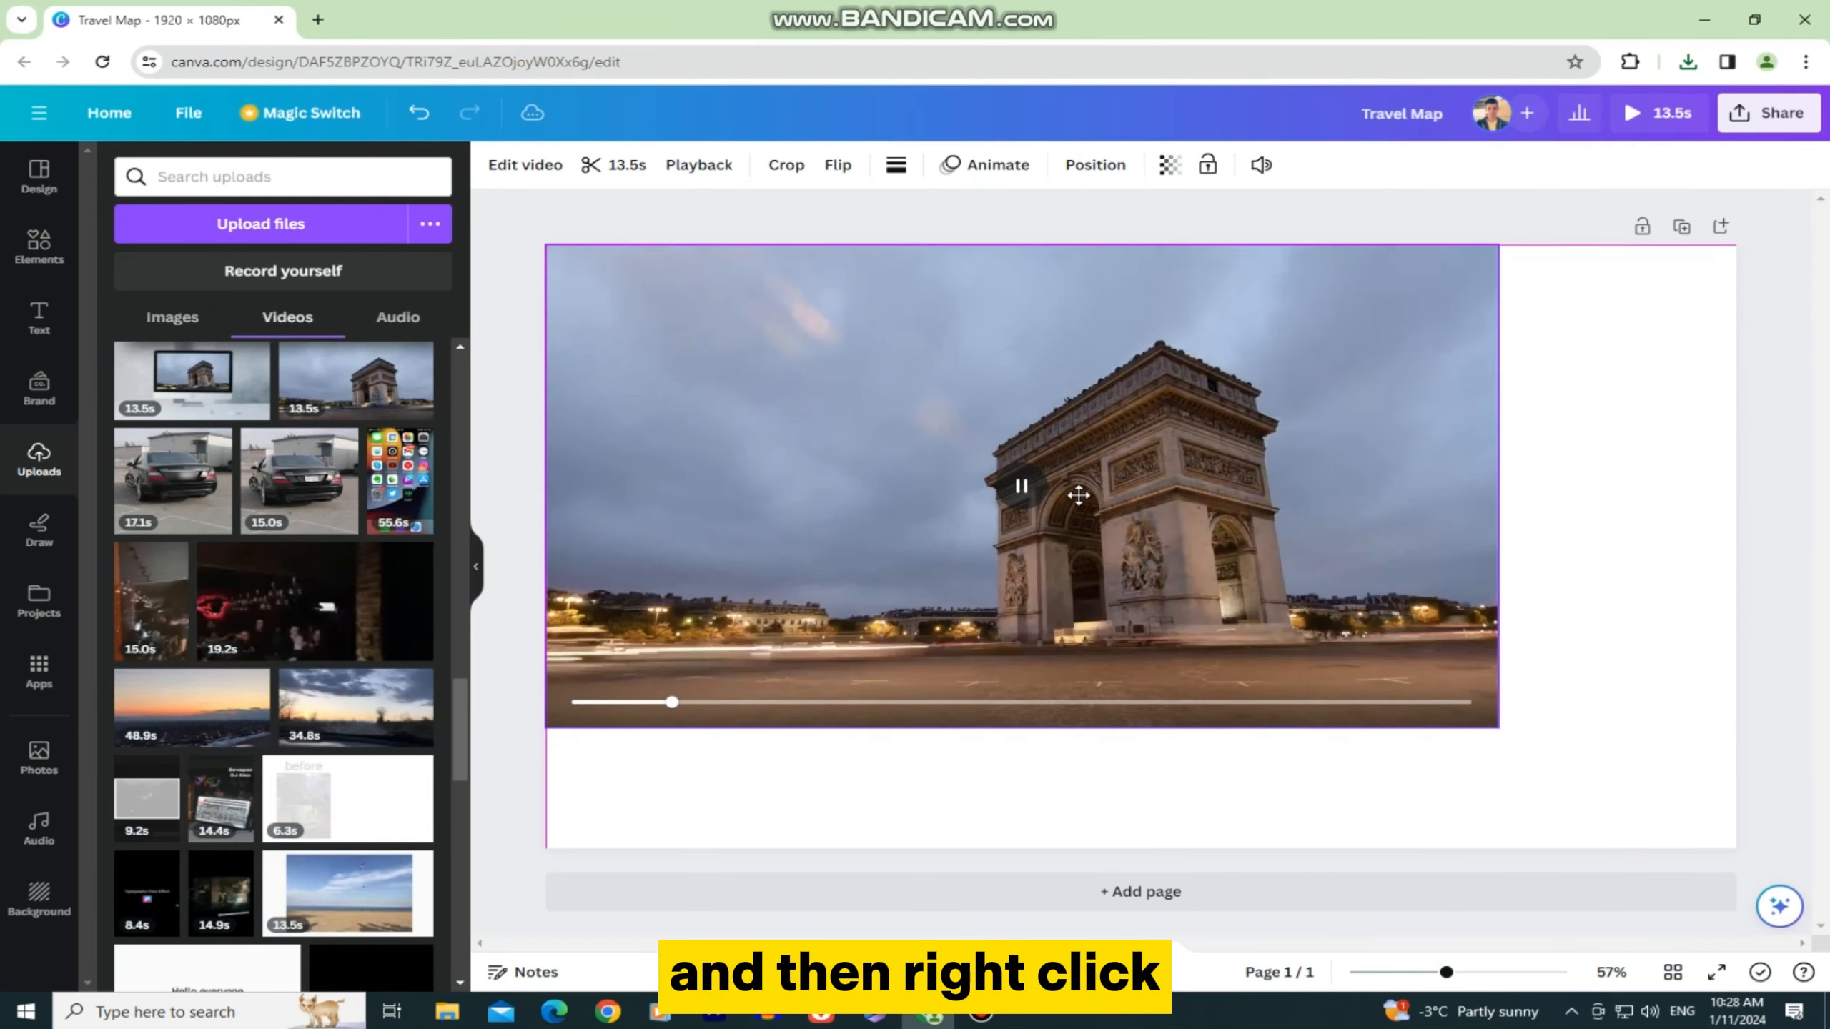
right_click(1078, 495)
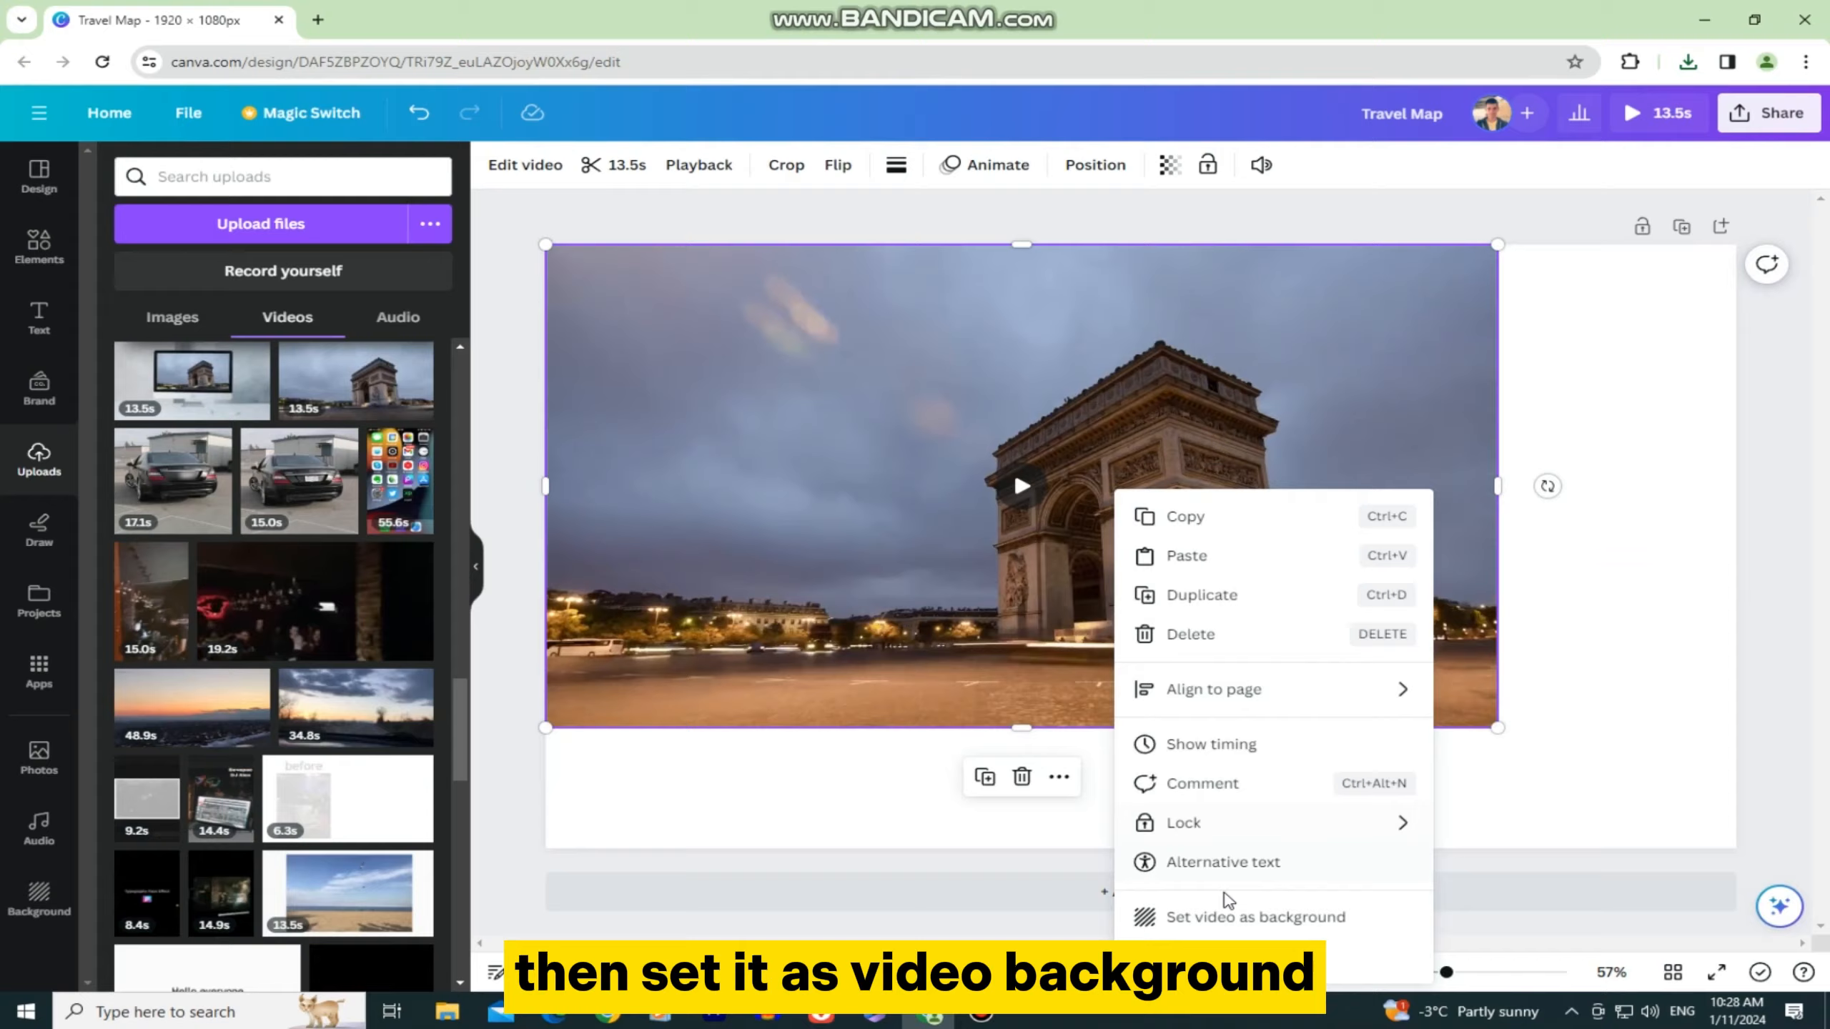
click(1254, 918)
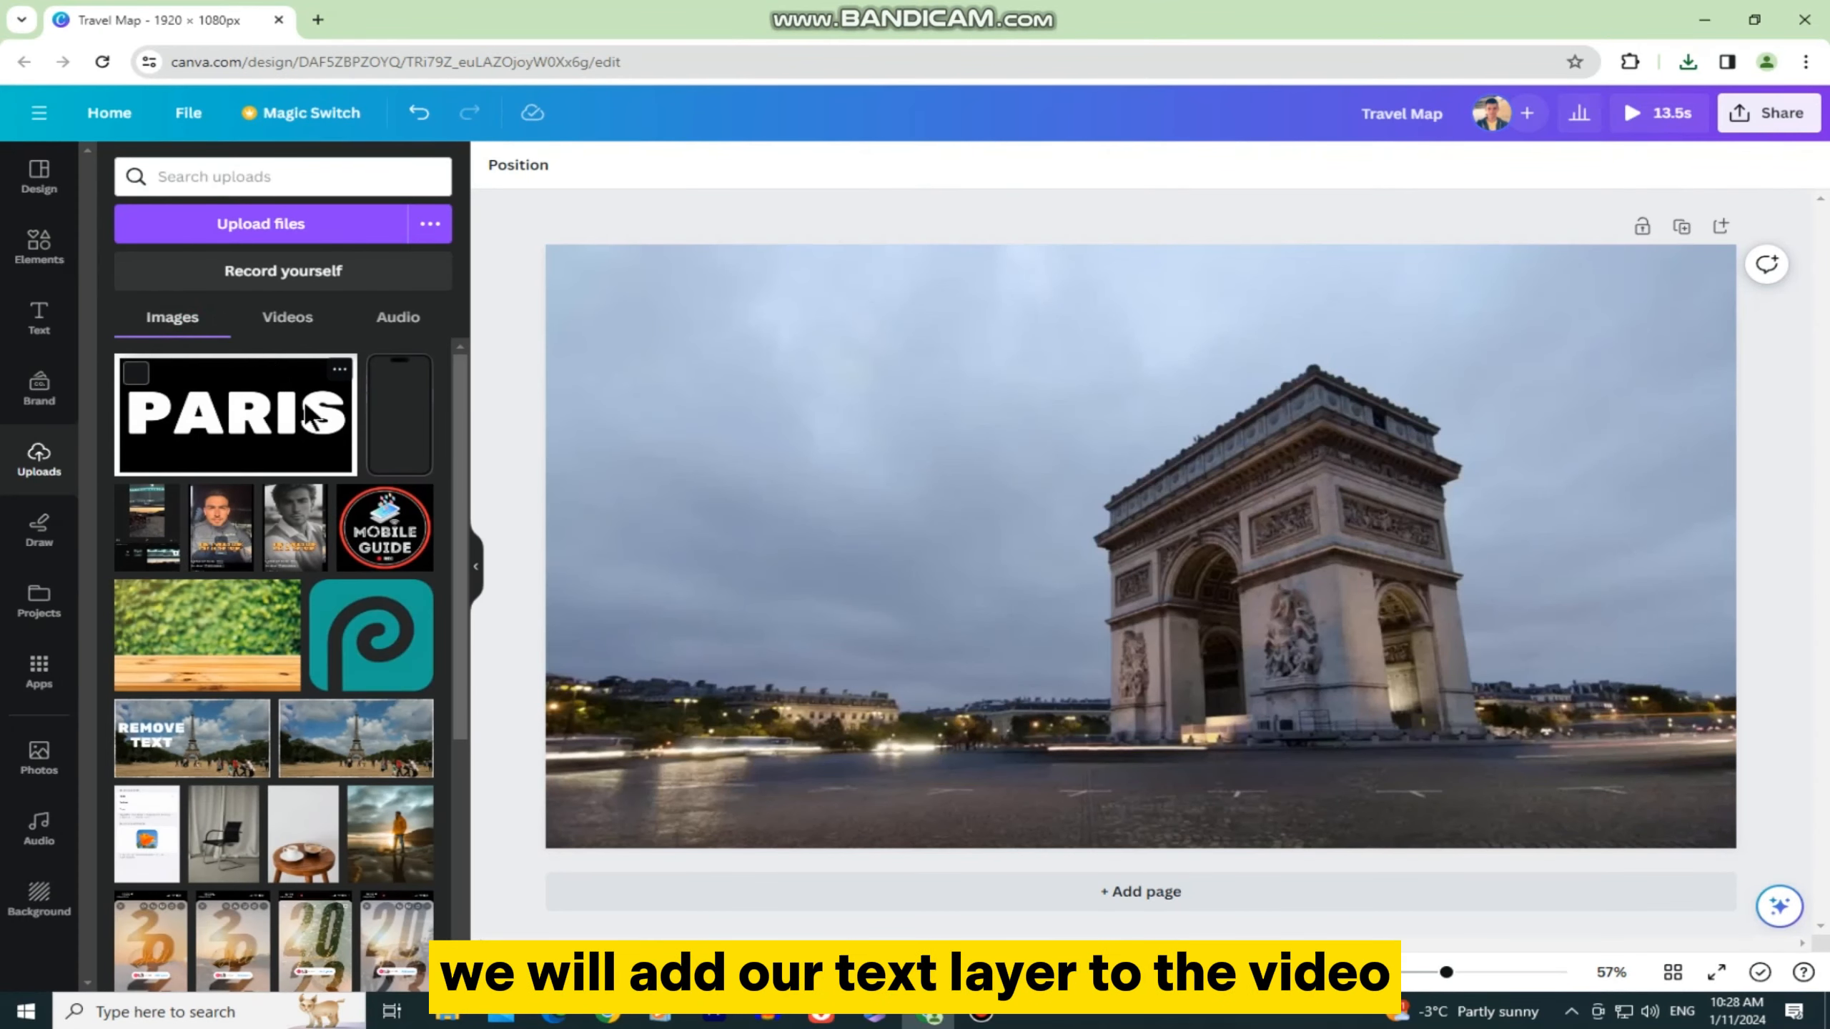
- Add the PARIS image over the video background and start editing the photo
click(234, 415)
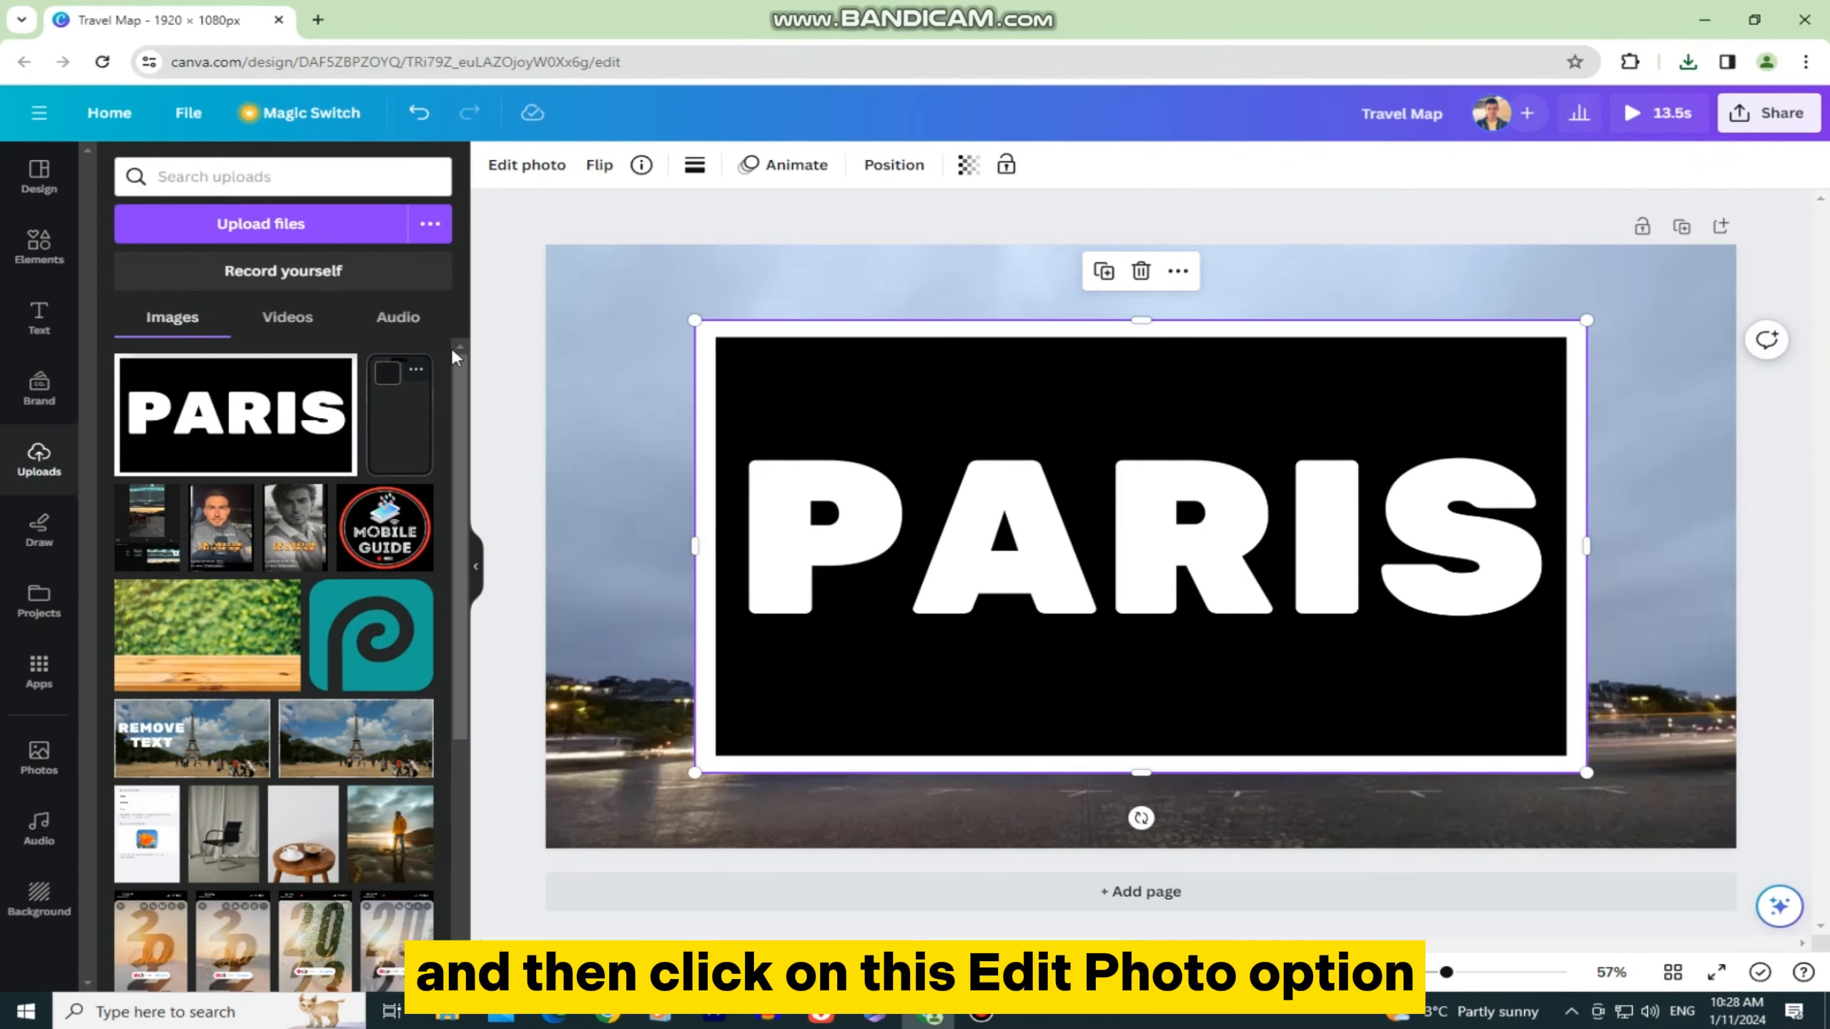
click(524, 164)
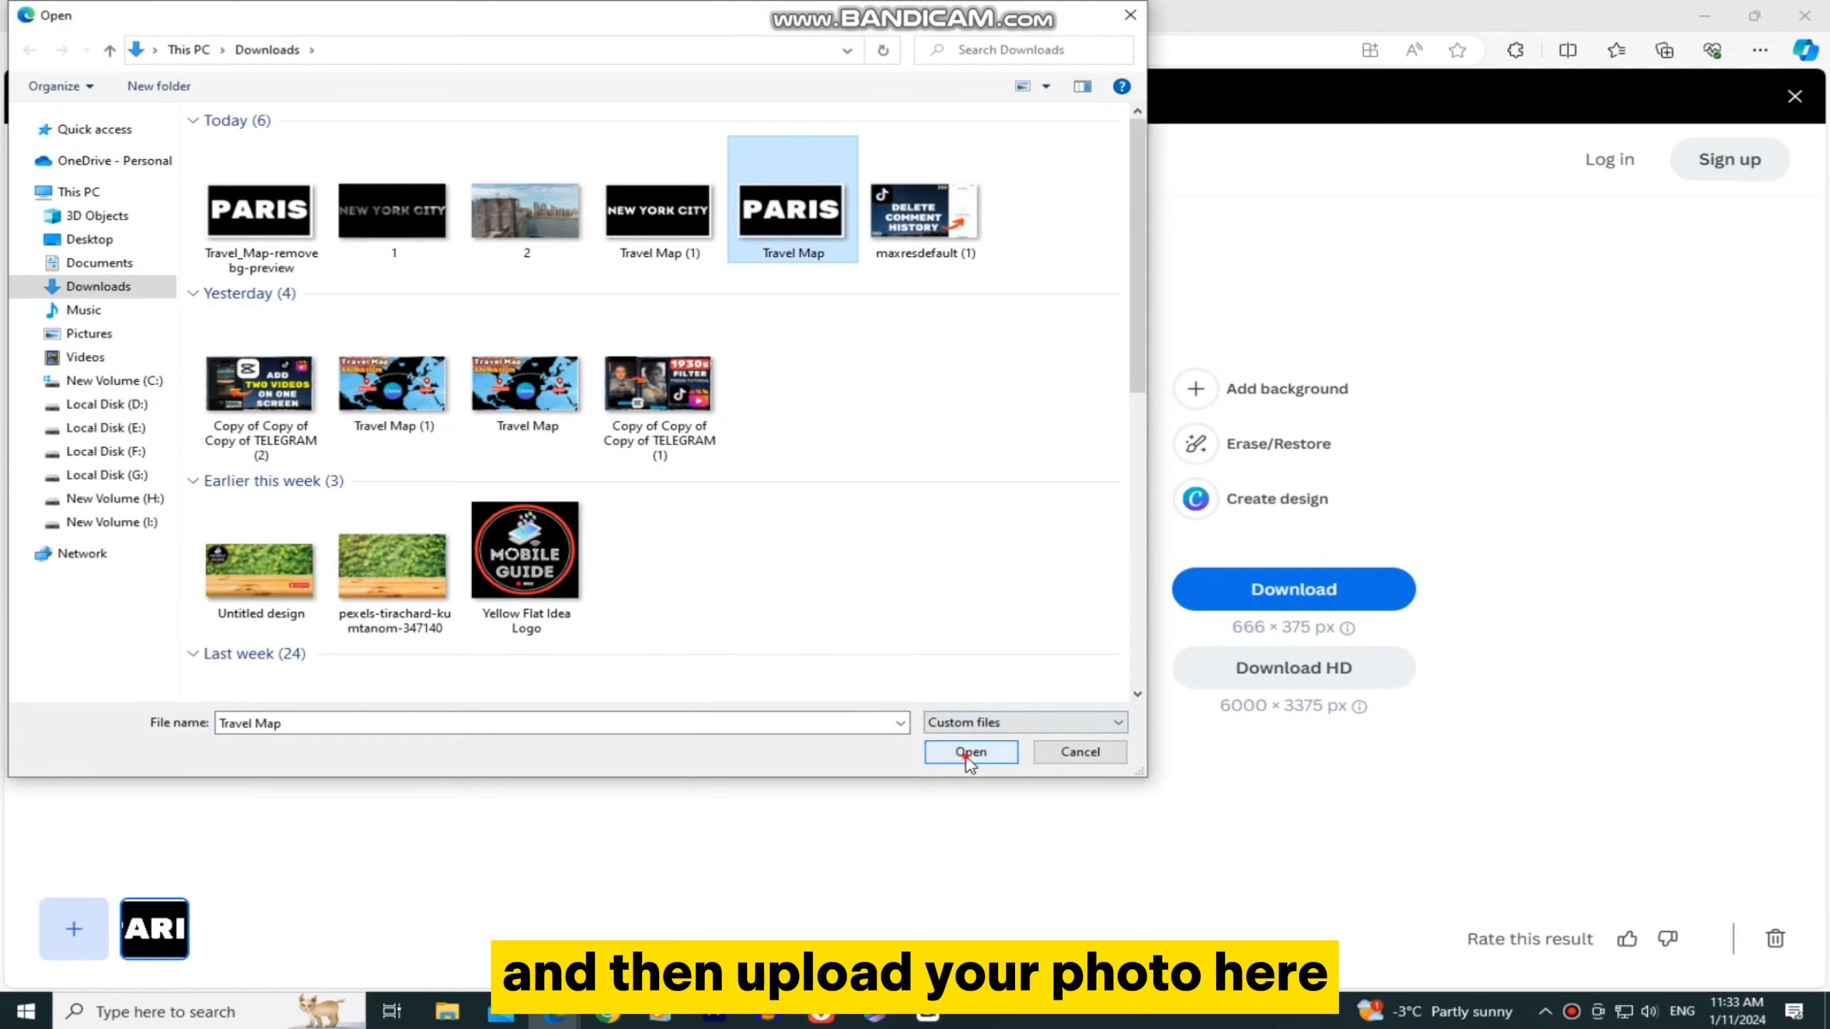
- Upload the Travel Map PARIS image from Downloads to remove.bg
click(969, 752)
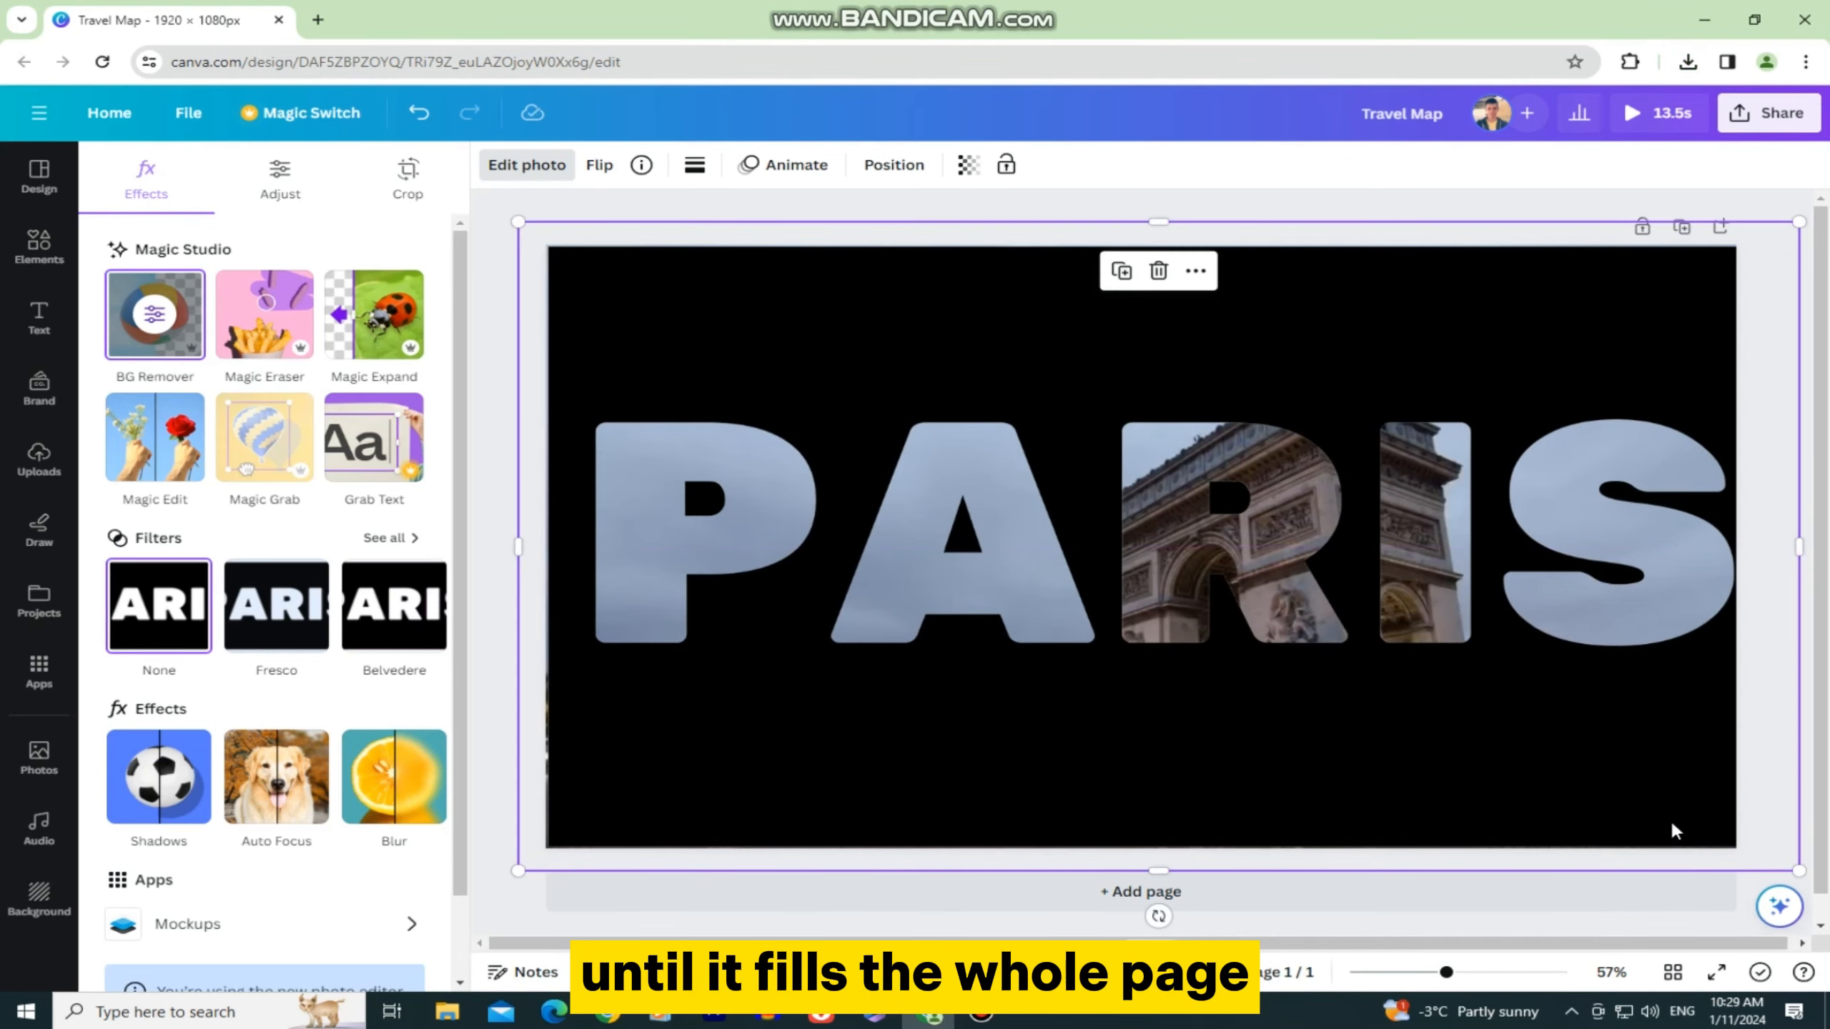
- Show the timeline with the PARIS cut-out layered above the 13.5-second Arc de Triomphe clip
click(39, 455)
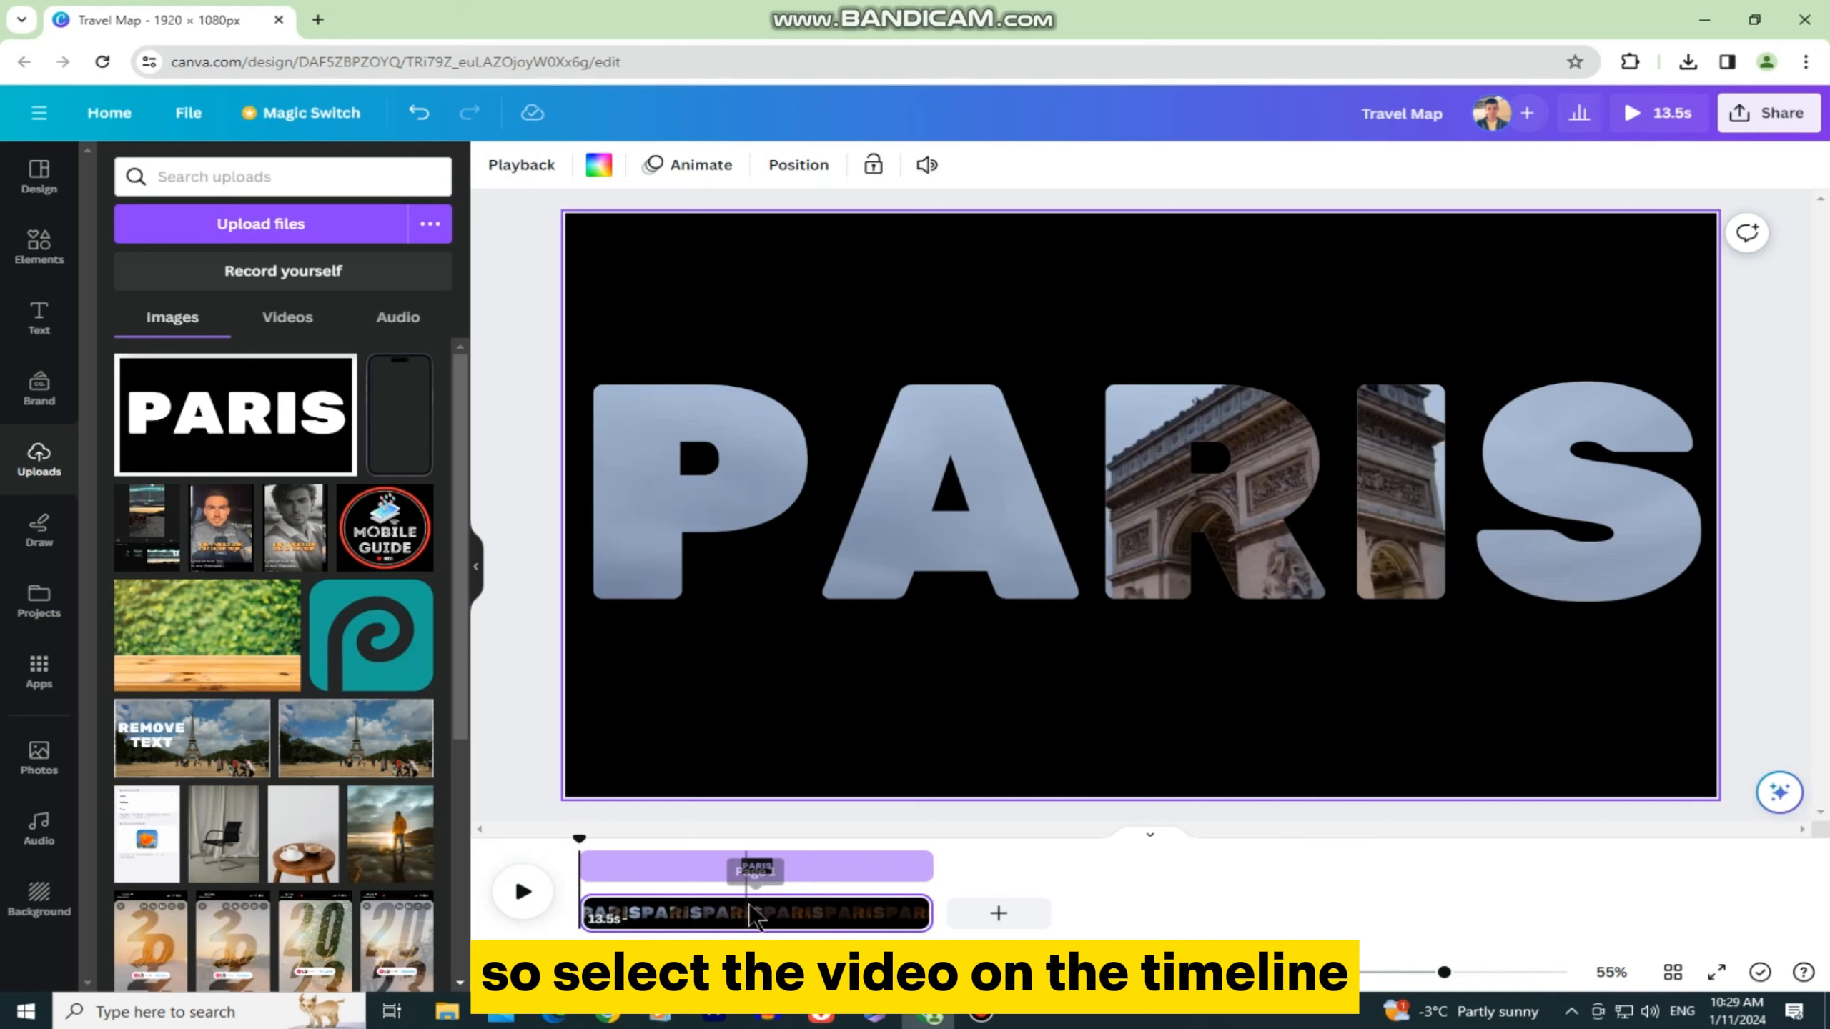
- Split the PARIS page at the playhead into 6.4- and 7.0-second pages and switch to page 2
click(755, 912)
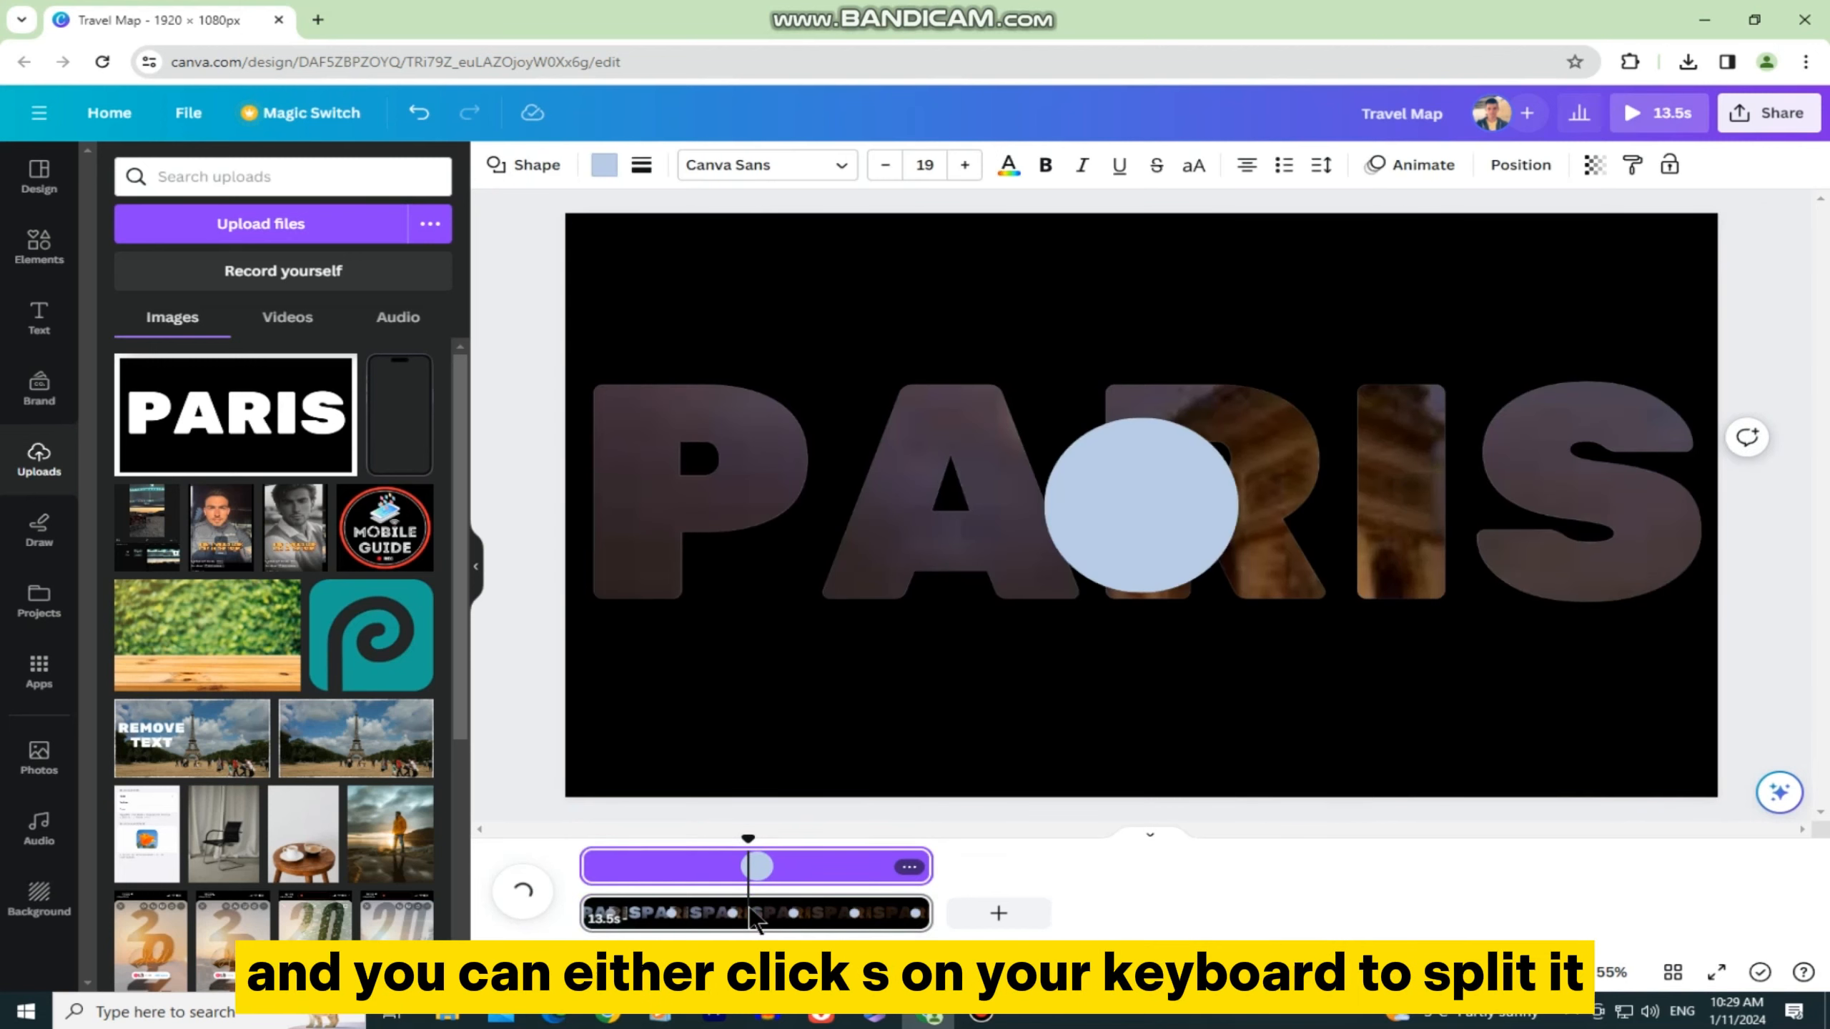
right_click(755, 914)
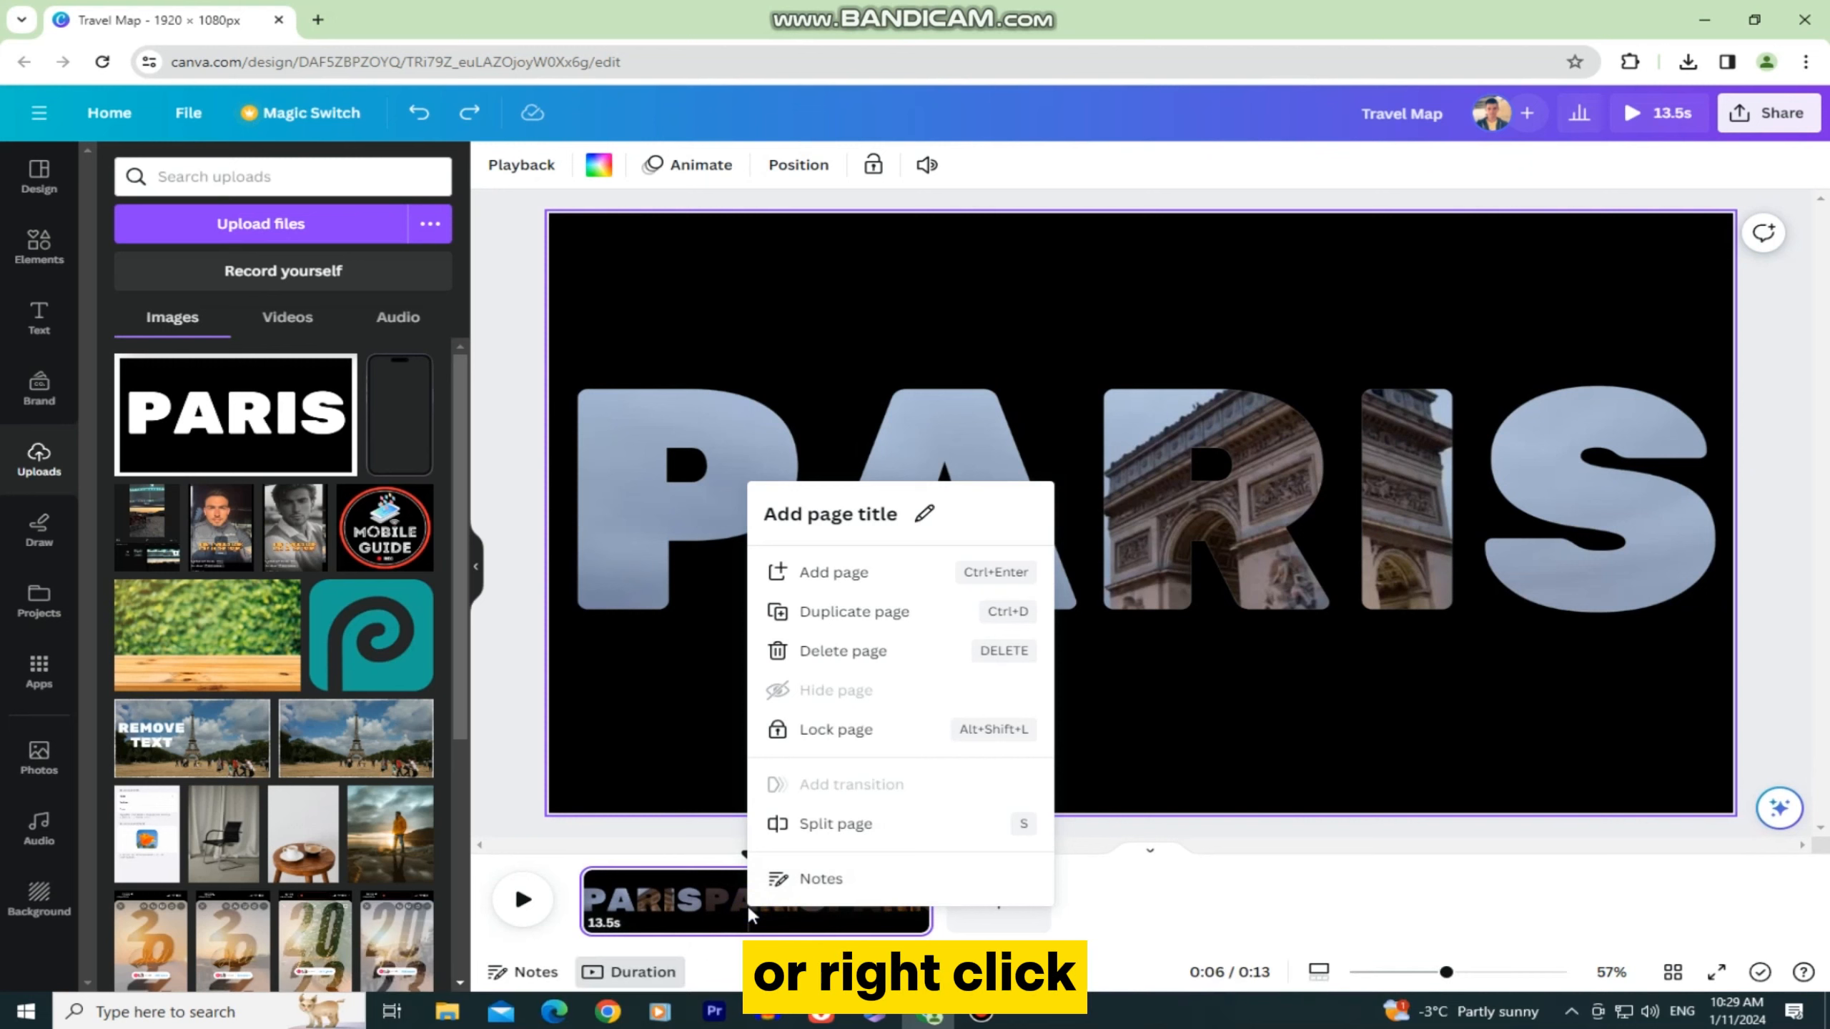
mouse_move(934, 837)
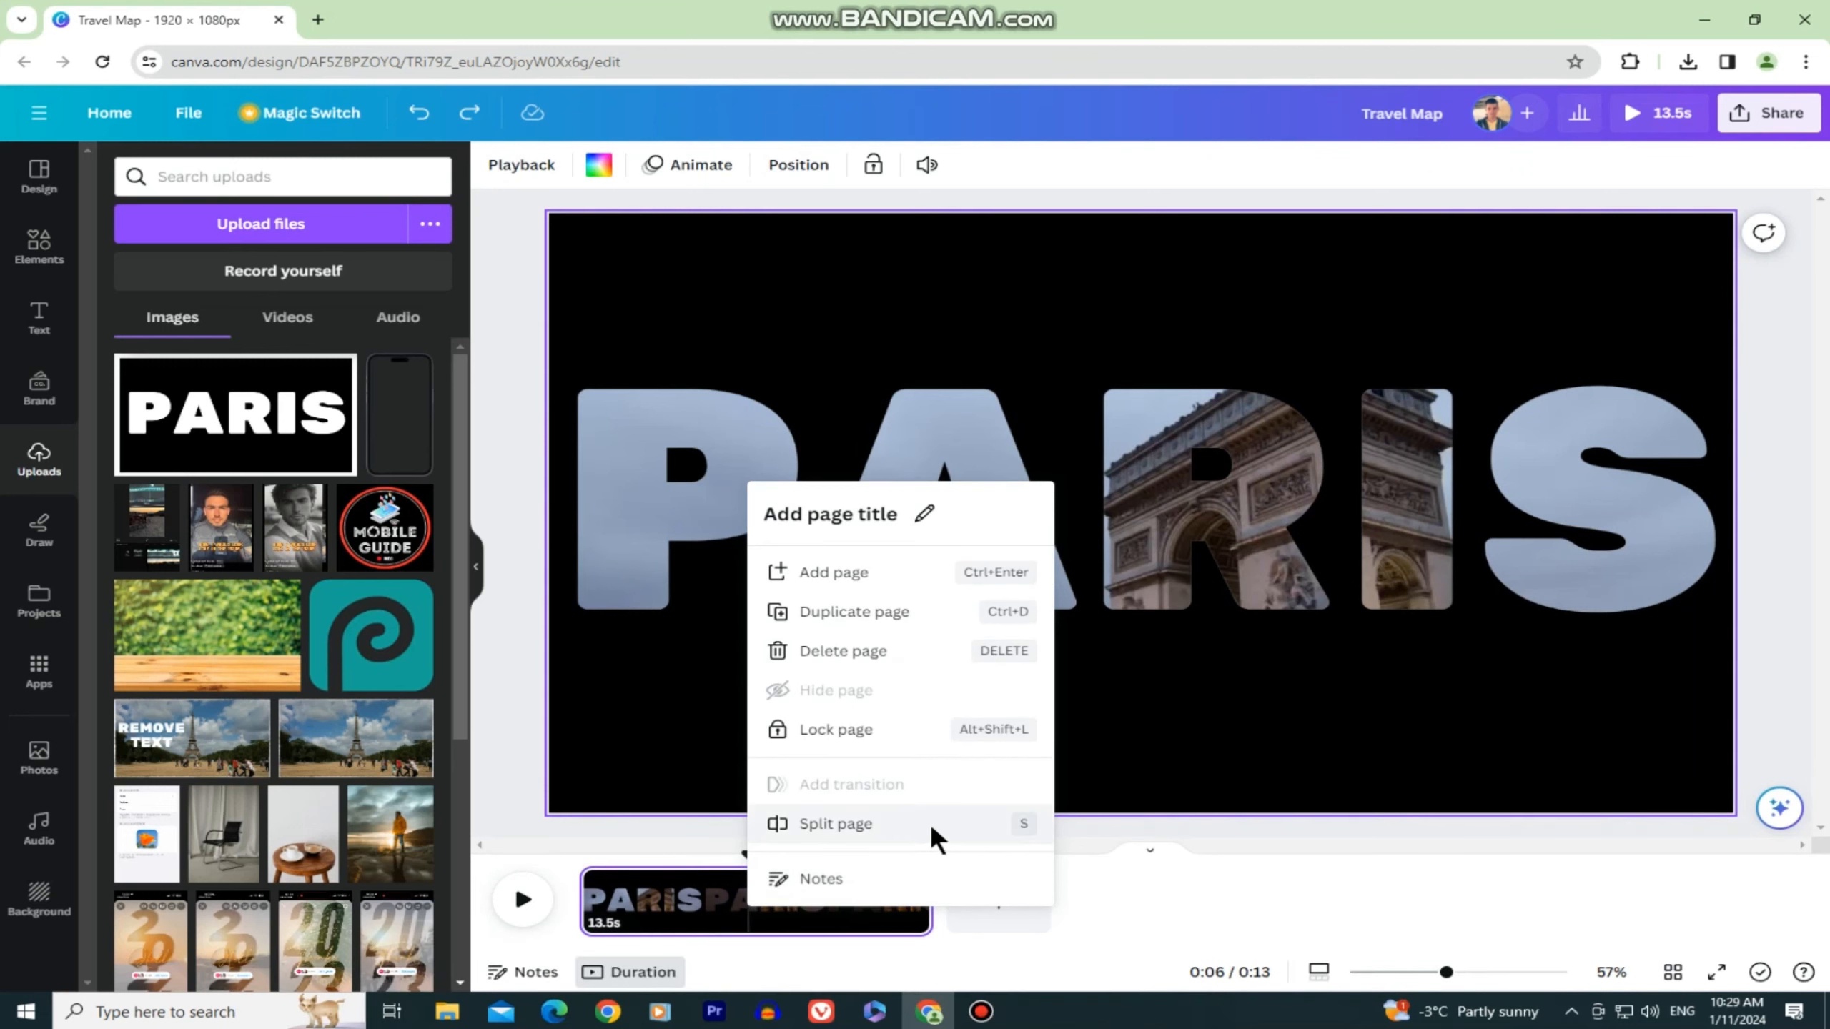
click(835, 823)
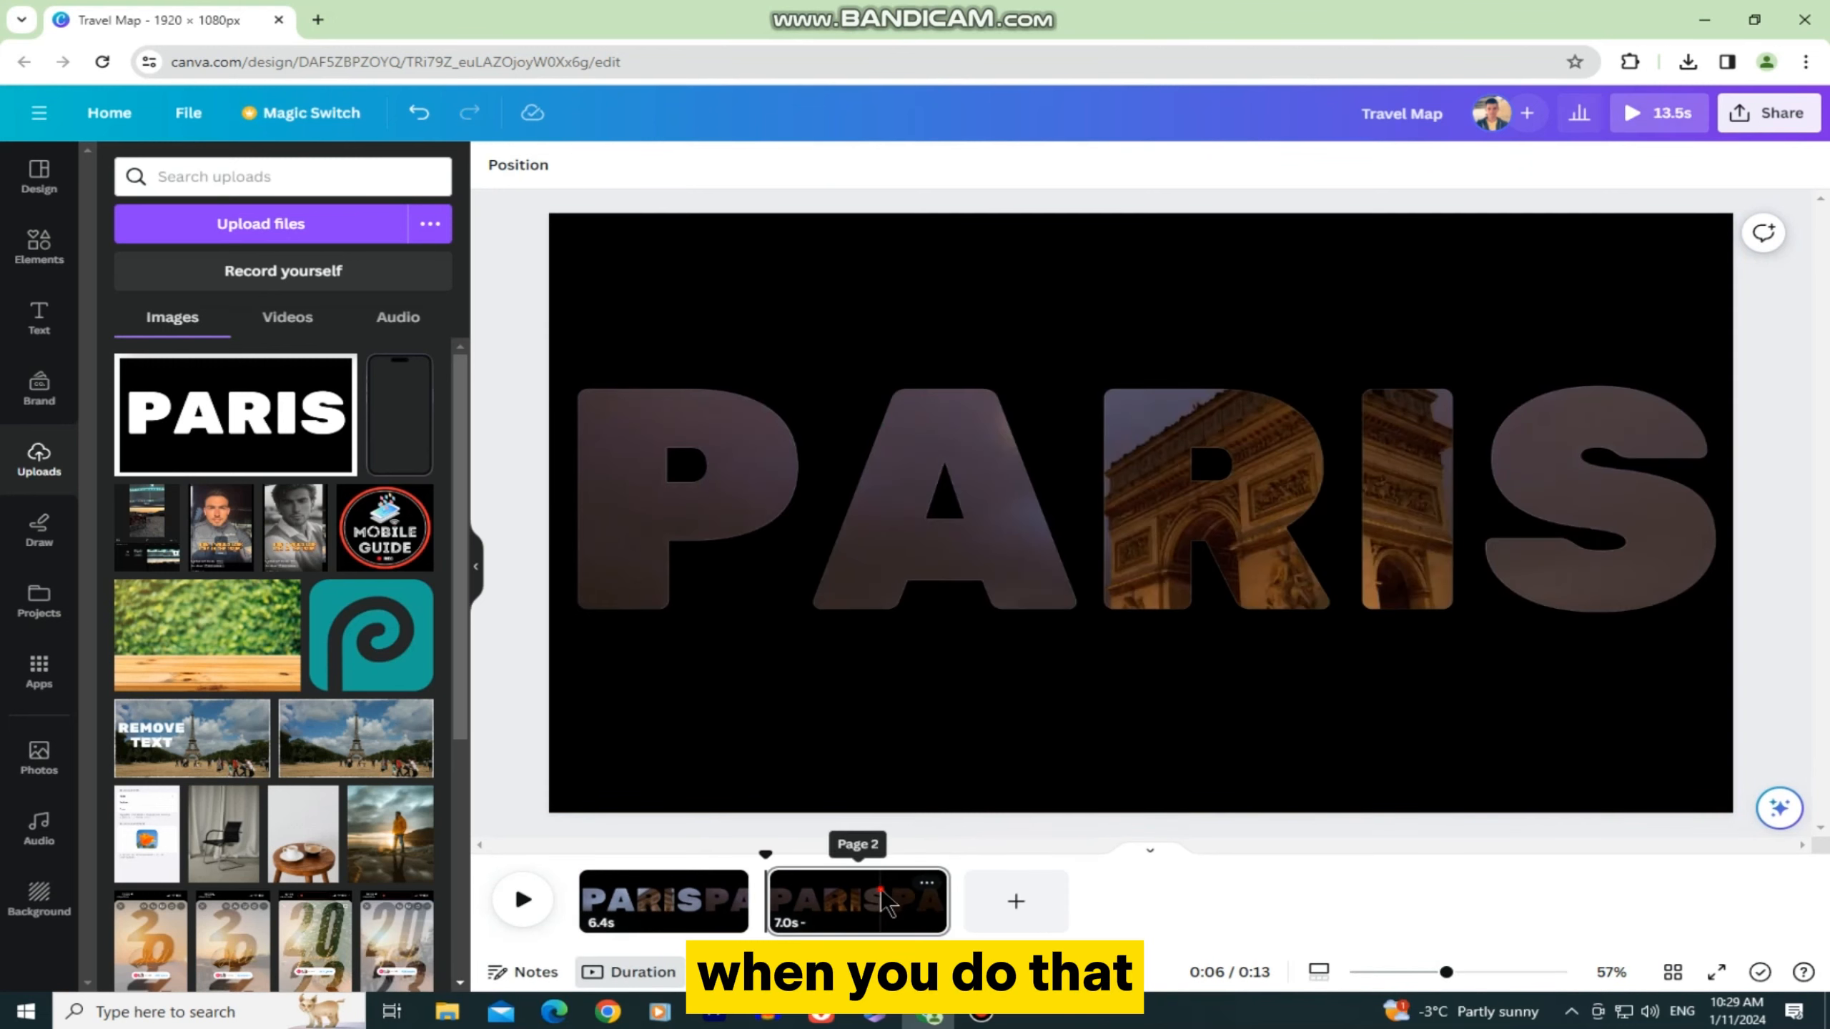
click(857, 900)
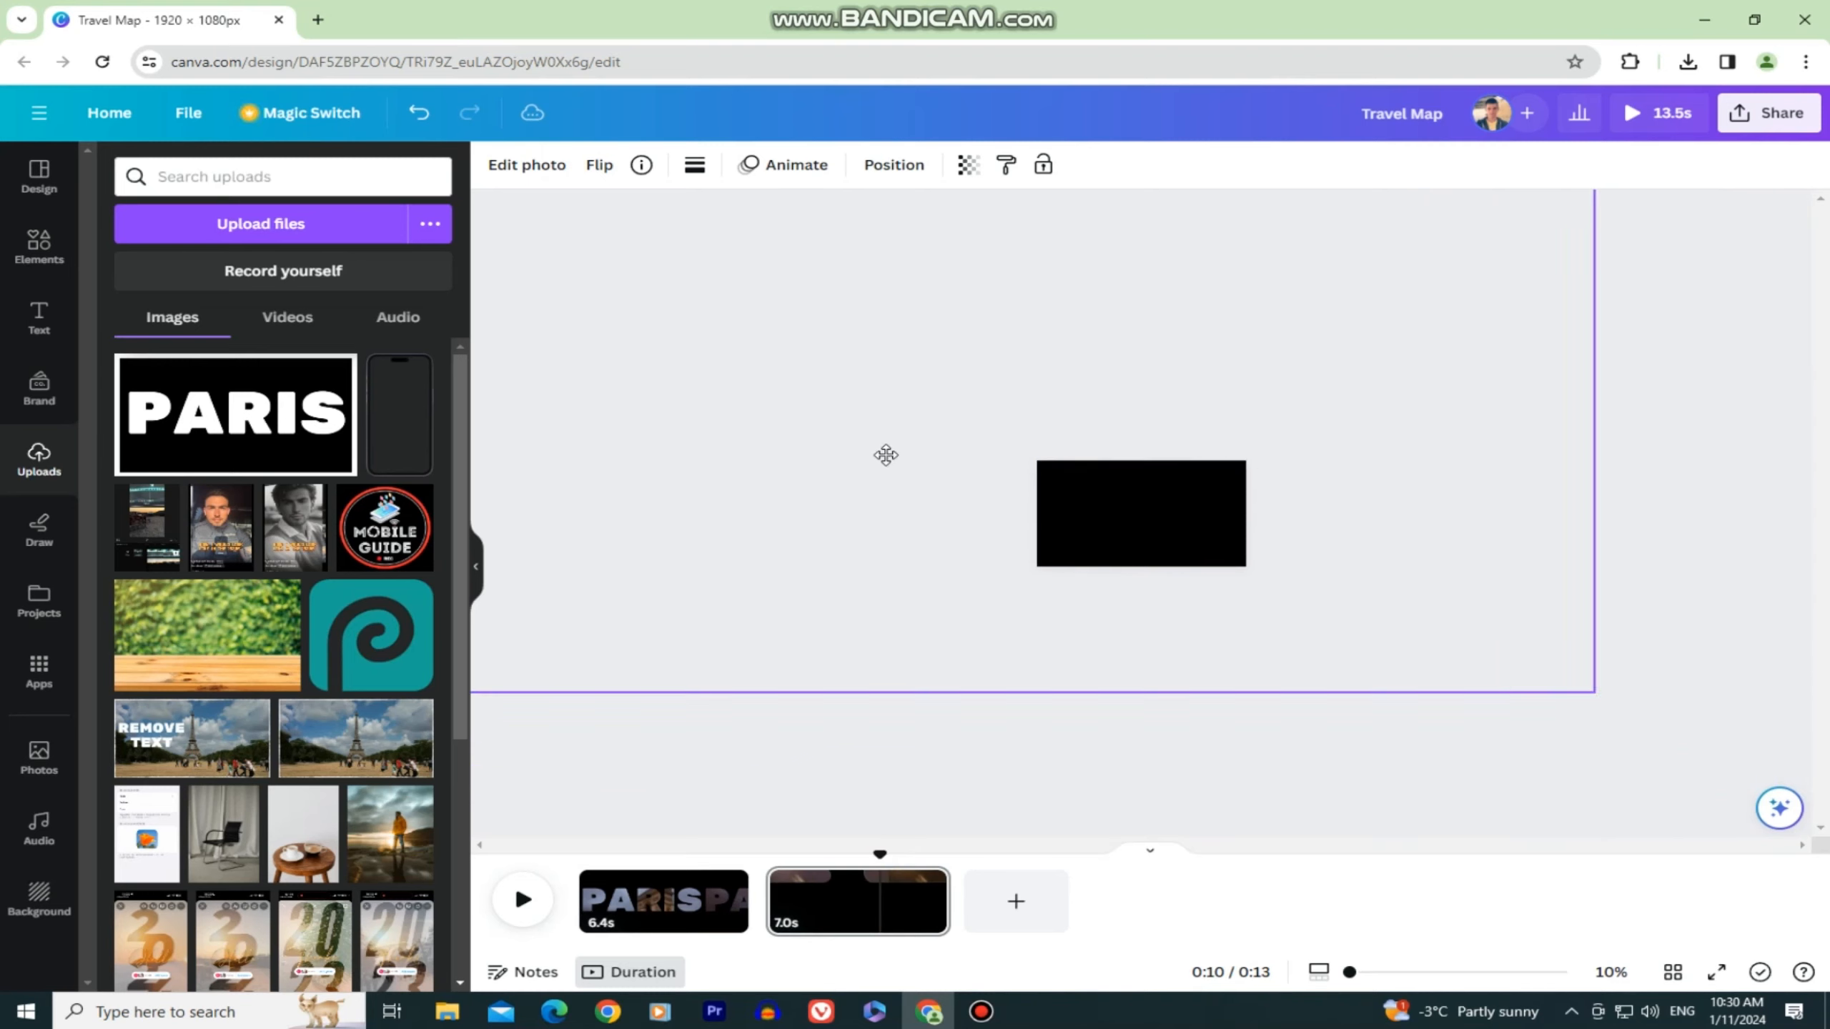
- Enlarge the PARIS overlay on page 2 beyond the page so only the Arc de Triomphe video shows
click(1140, 513)
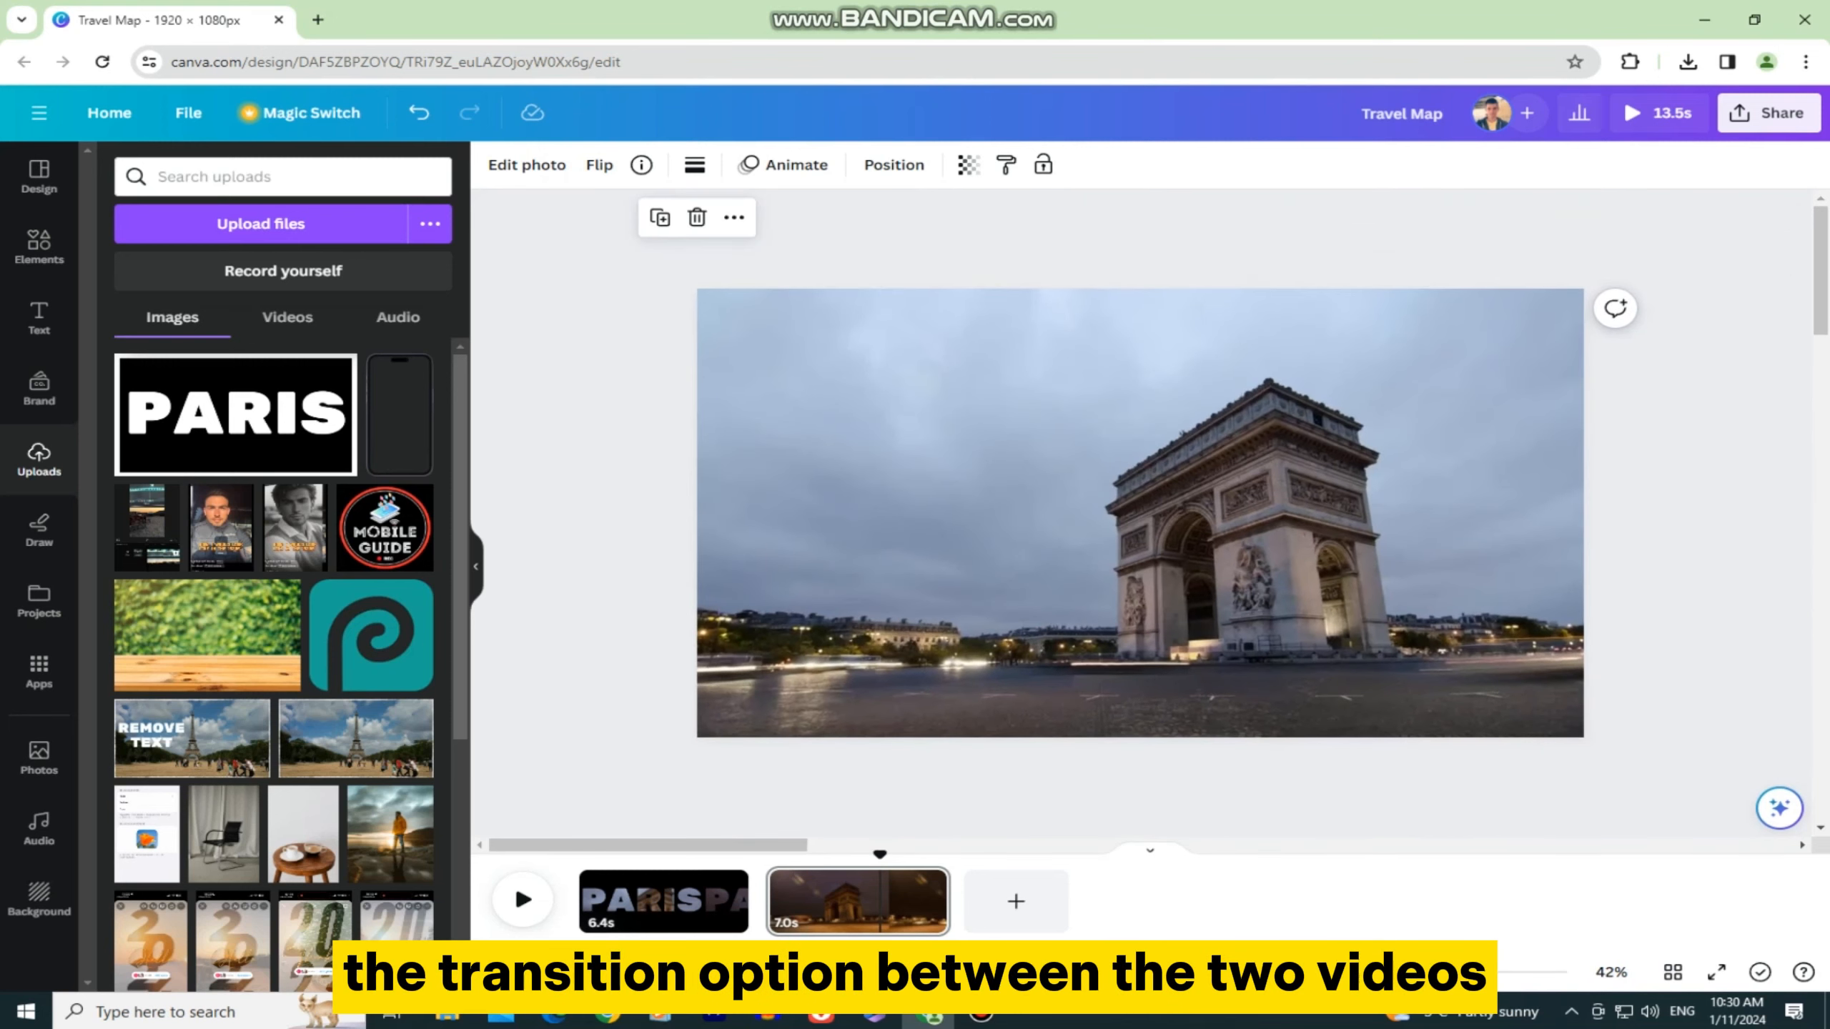
mouse_move(766, 899)
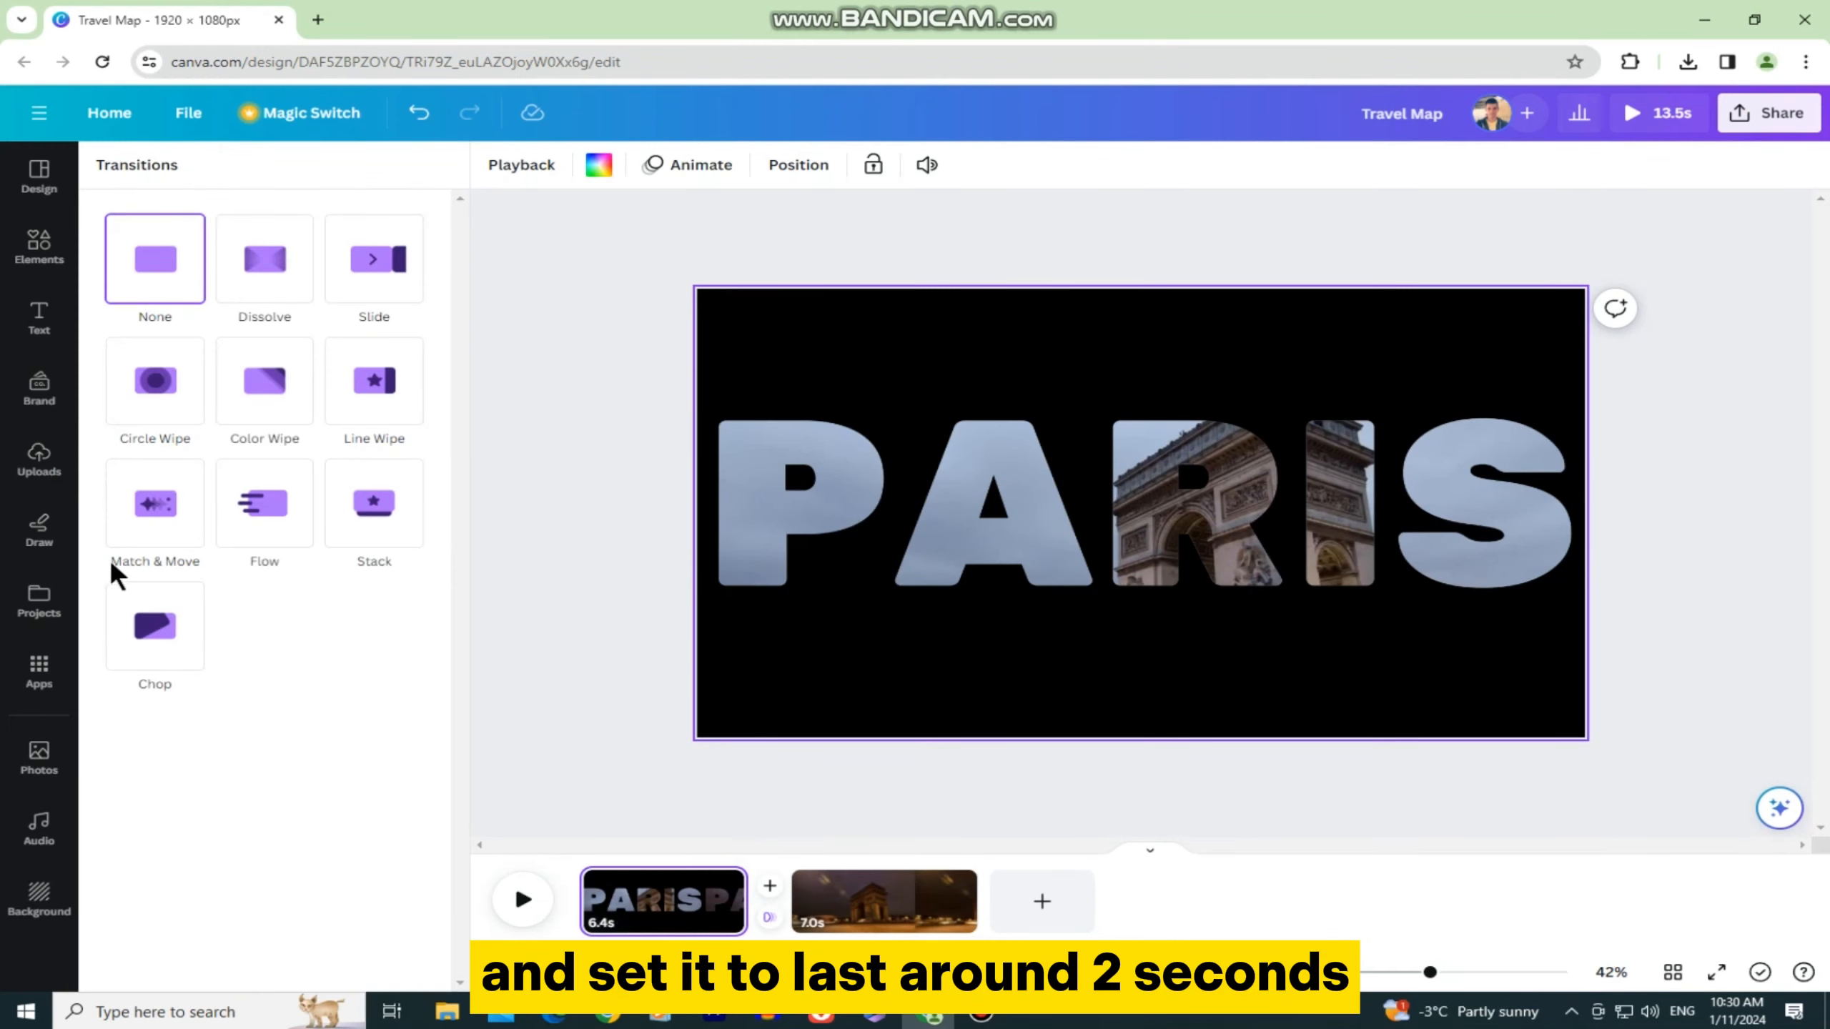
- Apply a 2.5-second Match & Move transition between the two pages and play the video
click(154, 503)
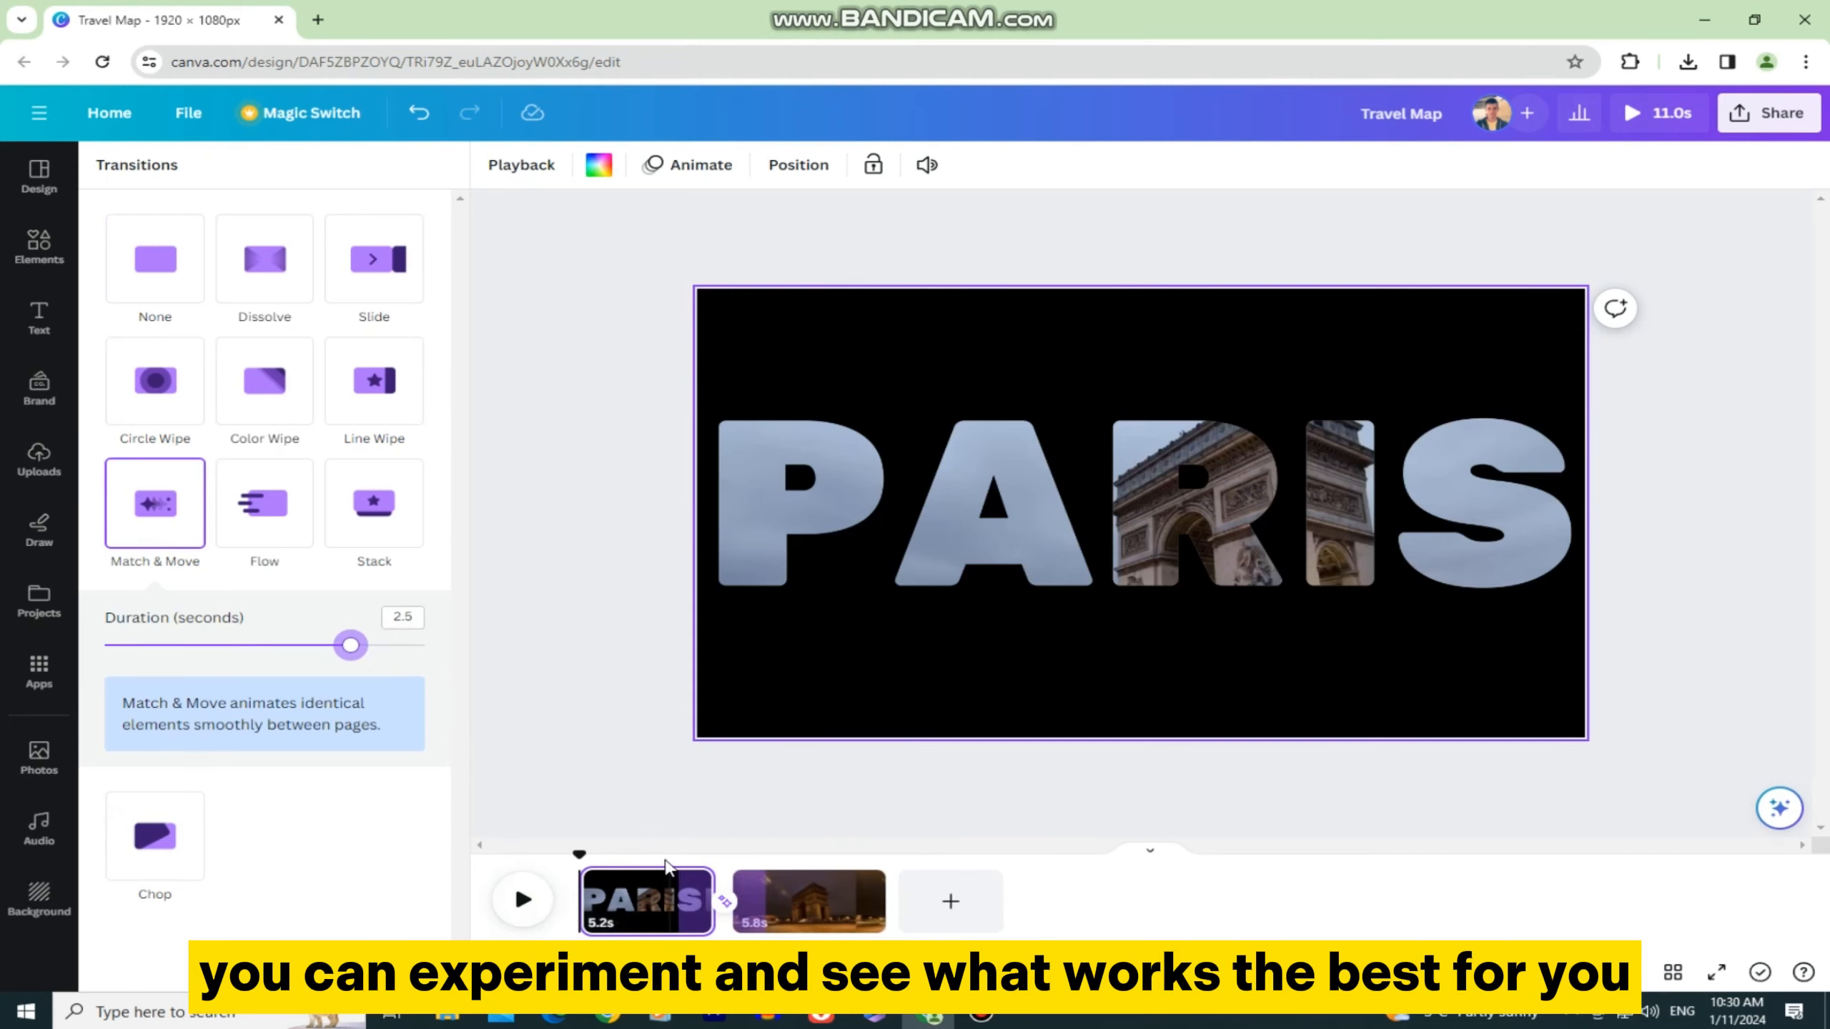
click(522, 899)
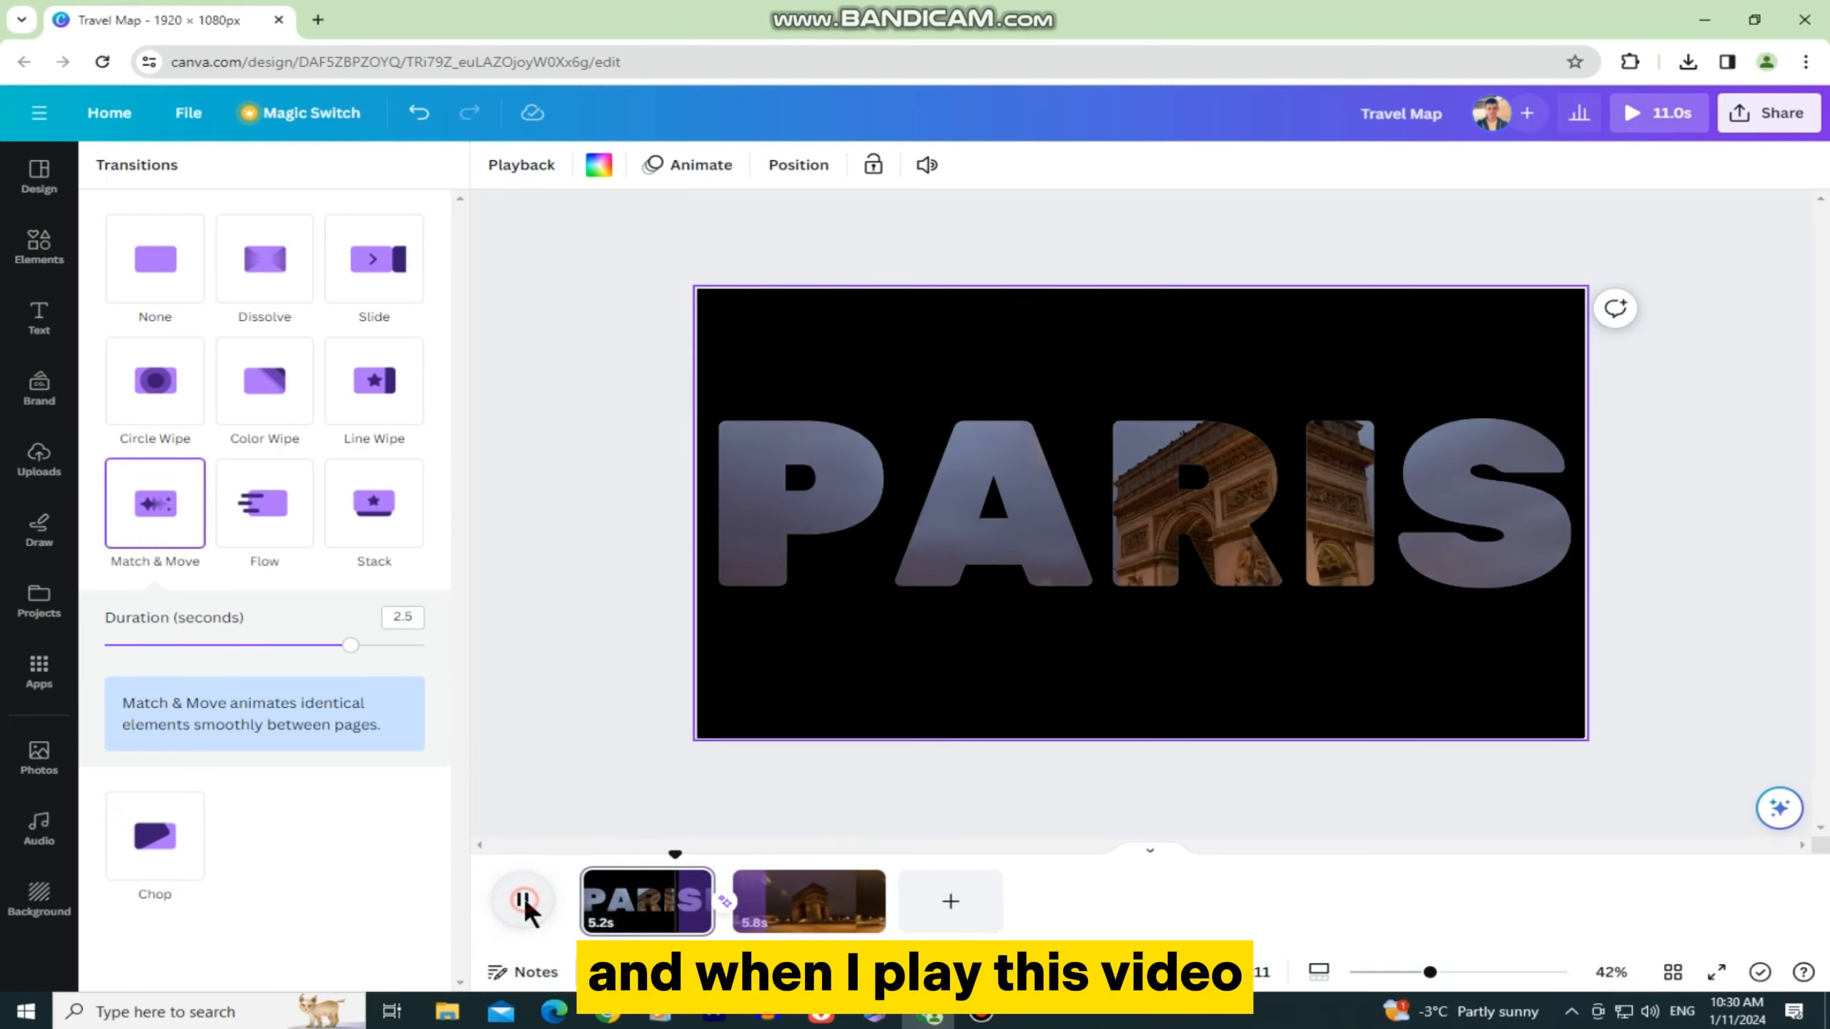